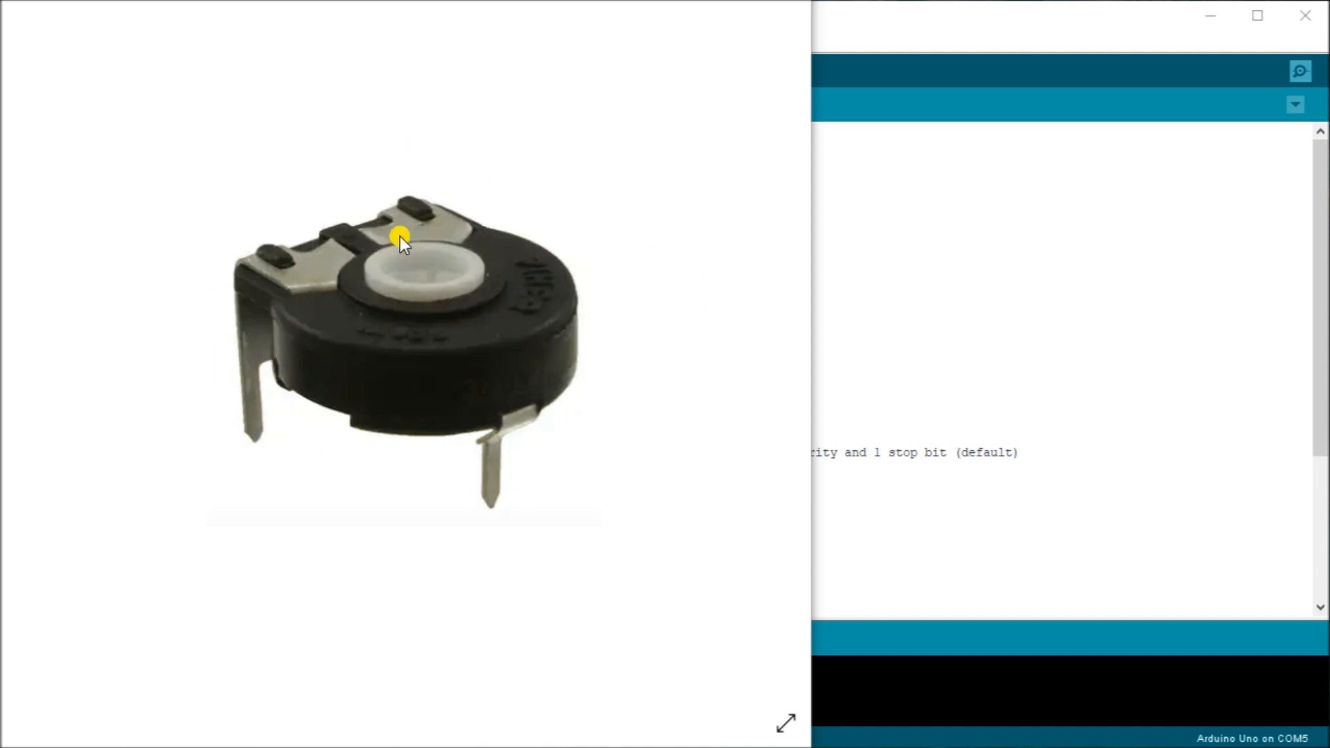
mouse_move(454, 409)
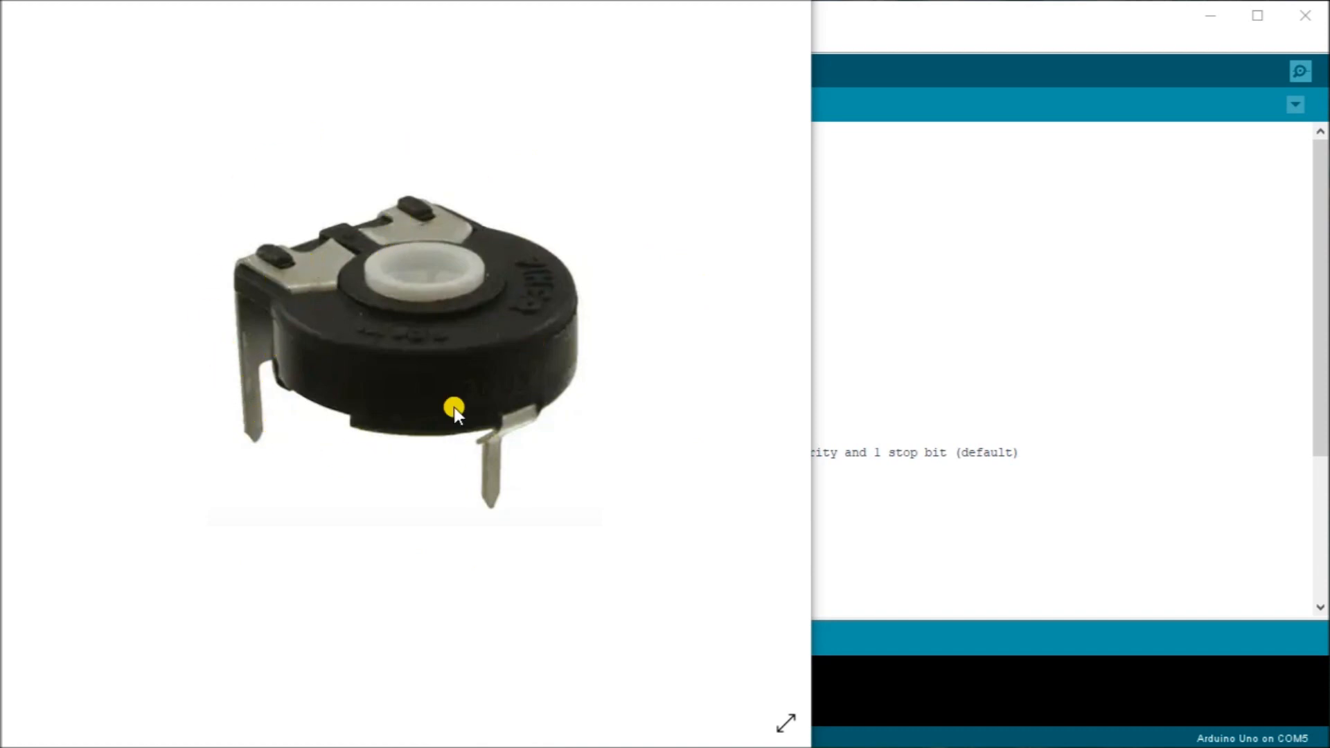
mouse_move(482, 432)
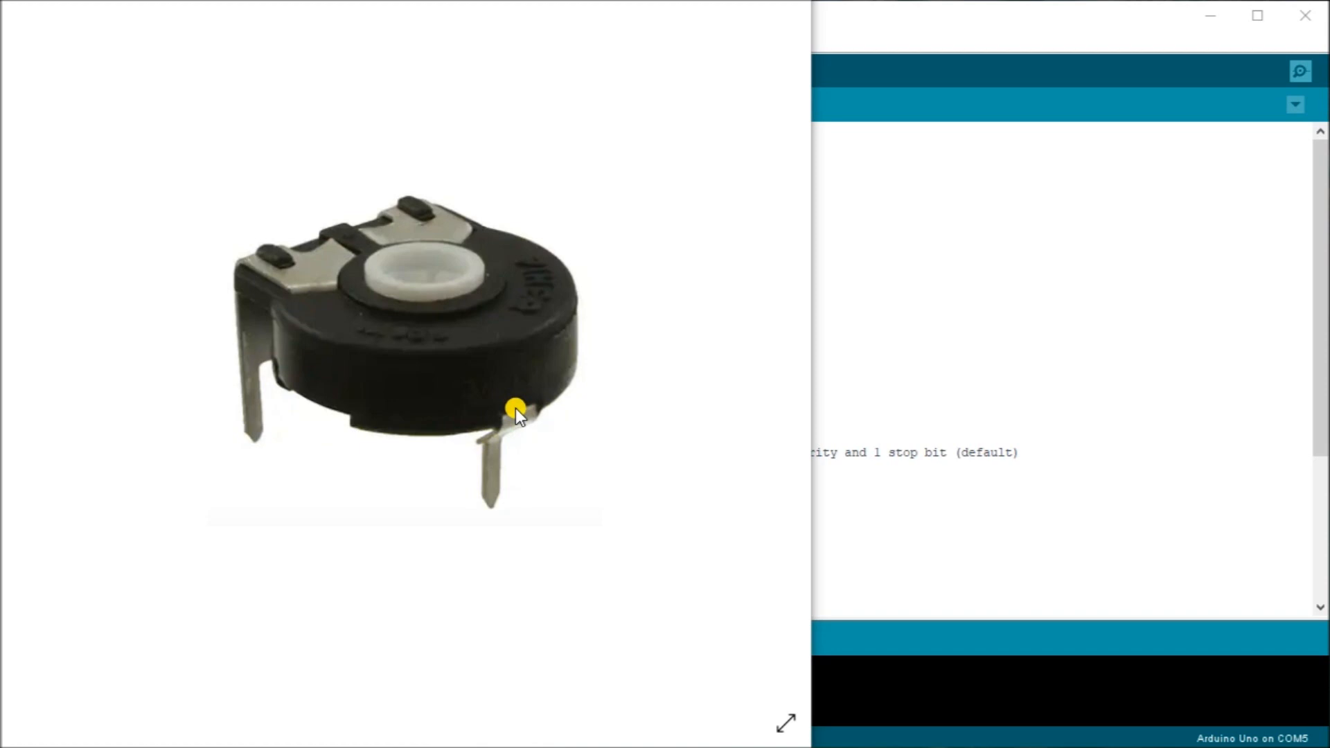
mouse_move(456, 259)
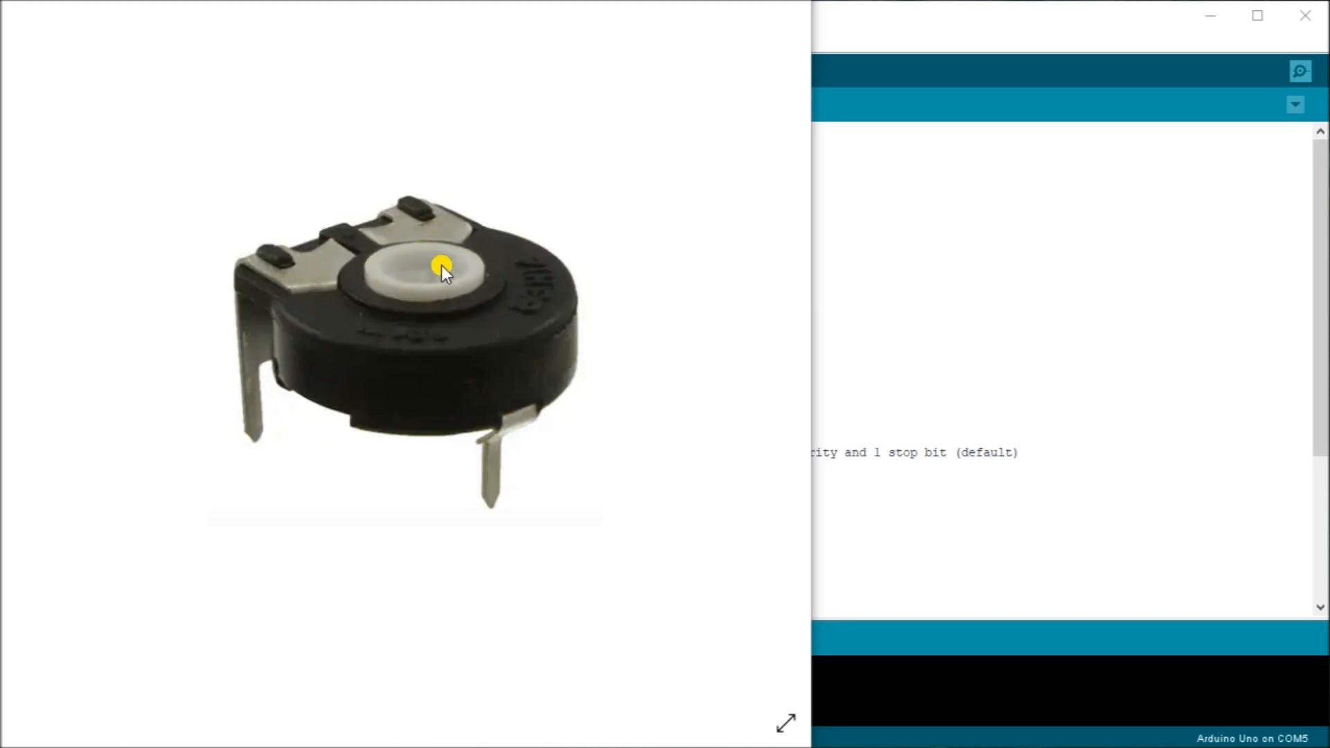
mouse_move(357, 328)
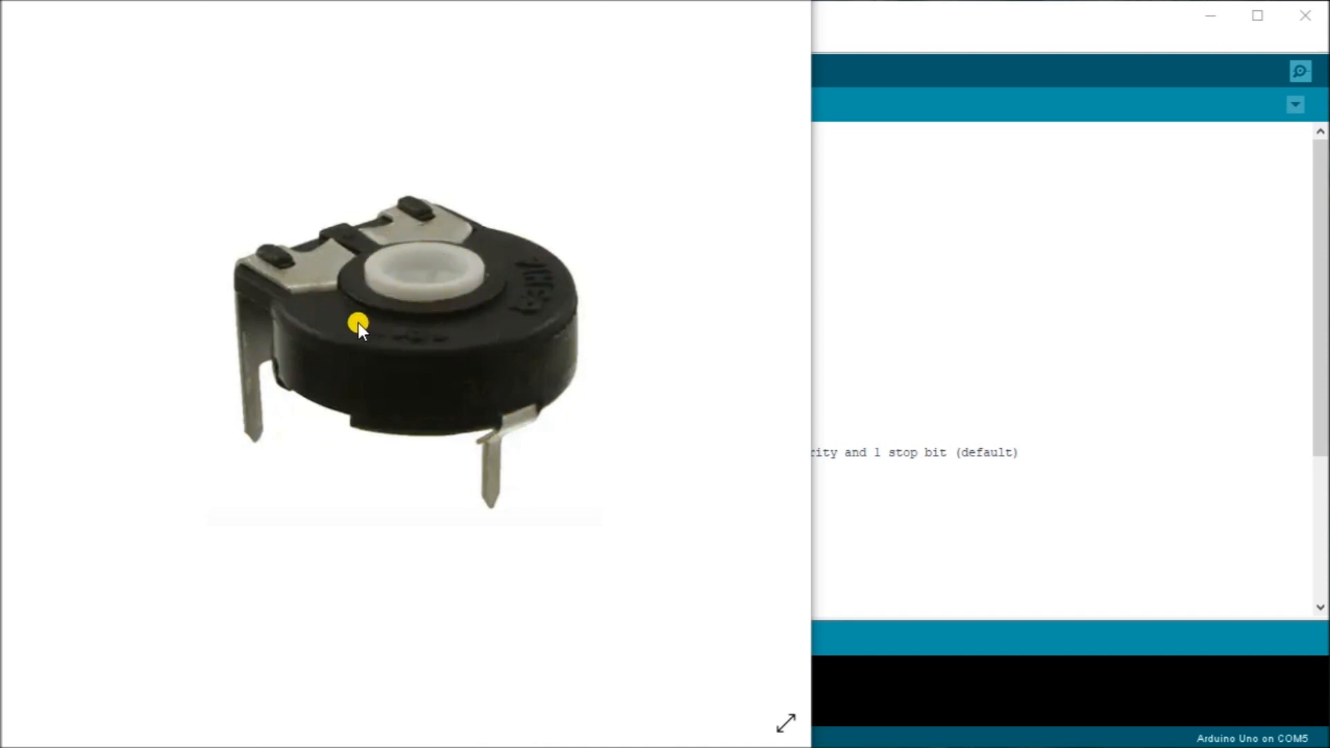
mouse_move(460, 305)
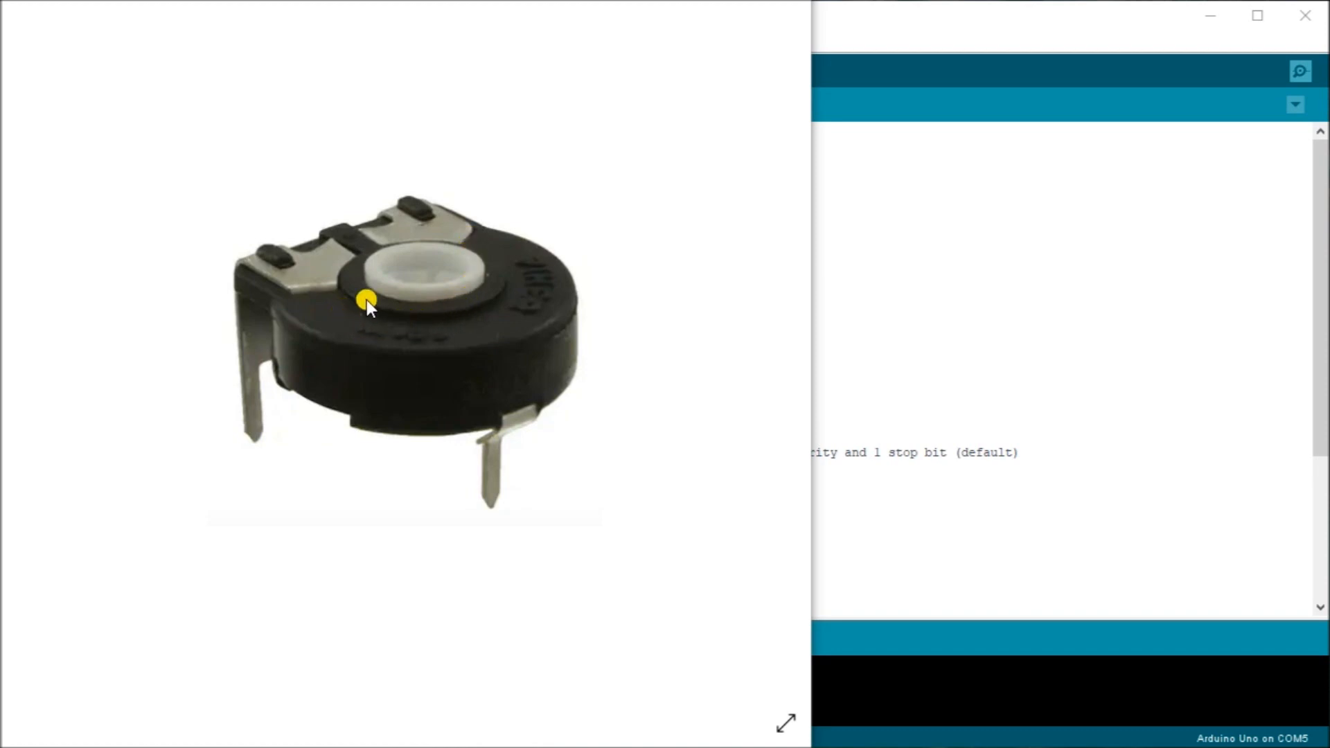
mouse_move(497, 439)
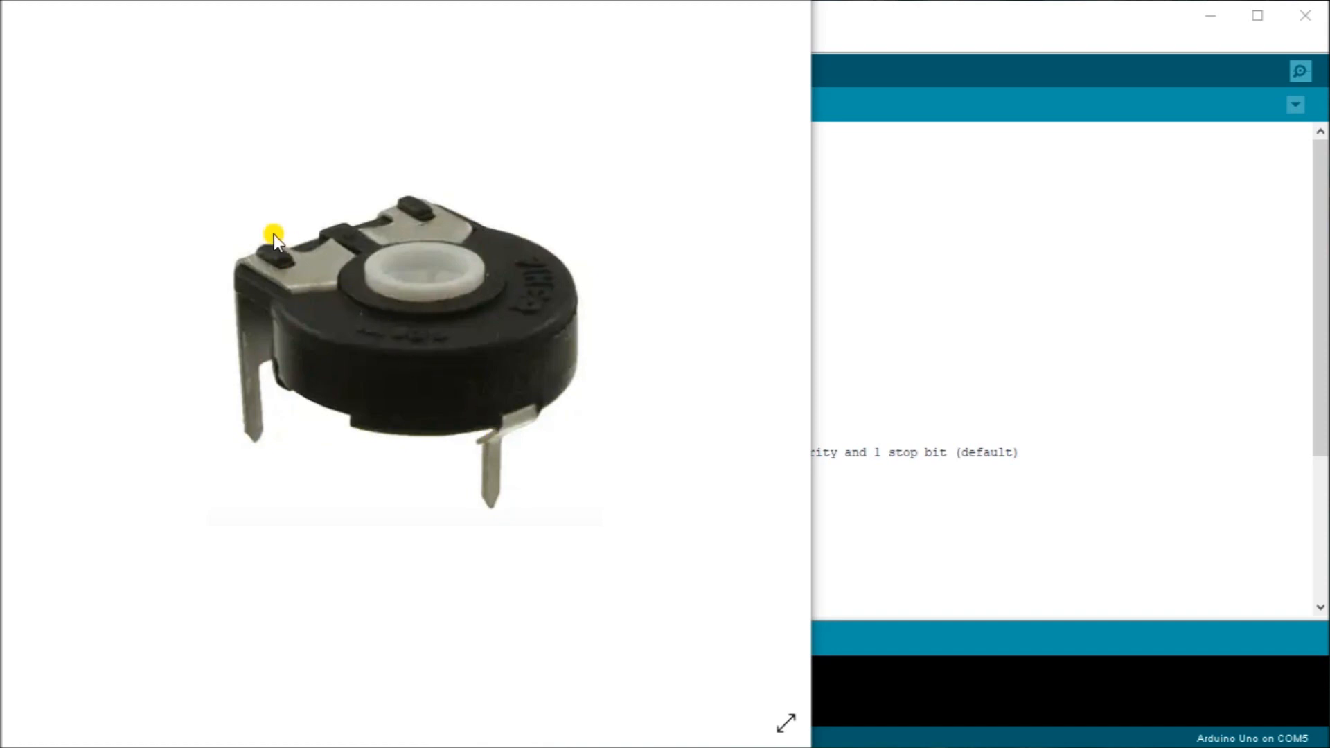
mouse_move(697, 360)
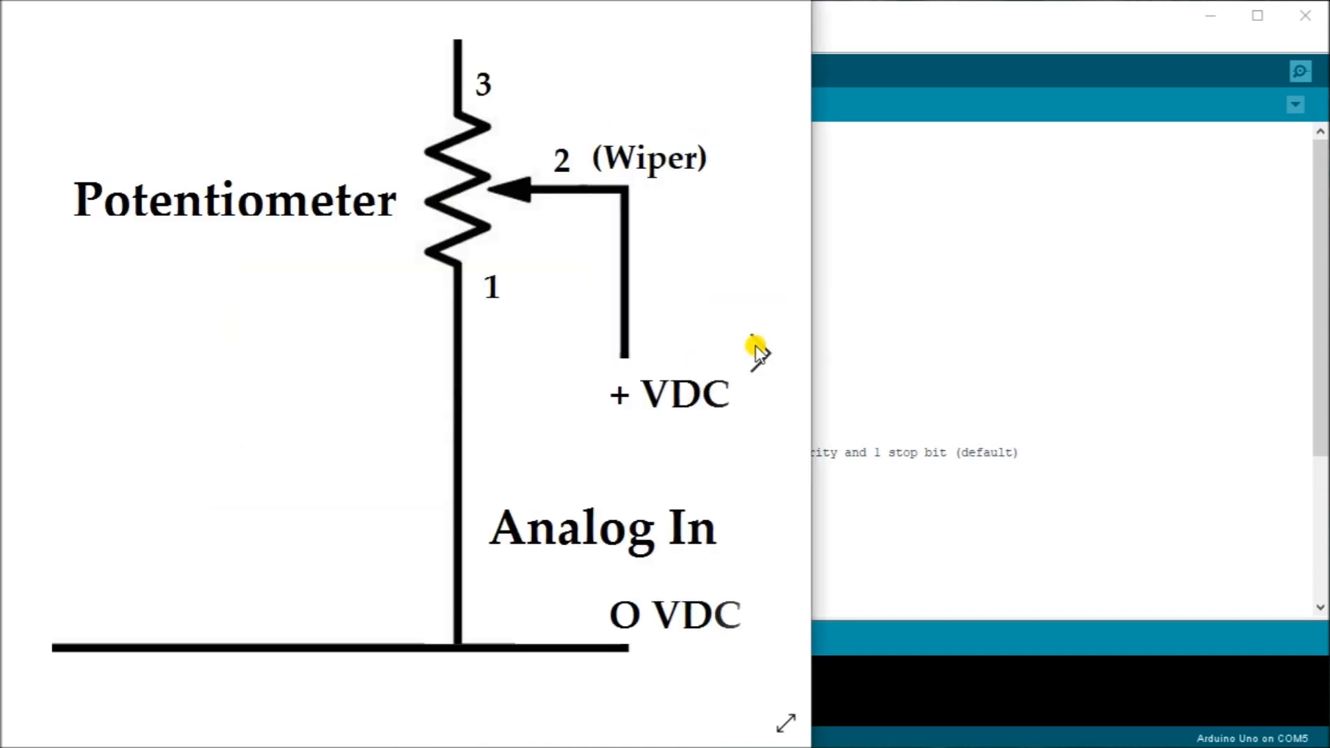
mouse_move(568, 160)
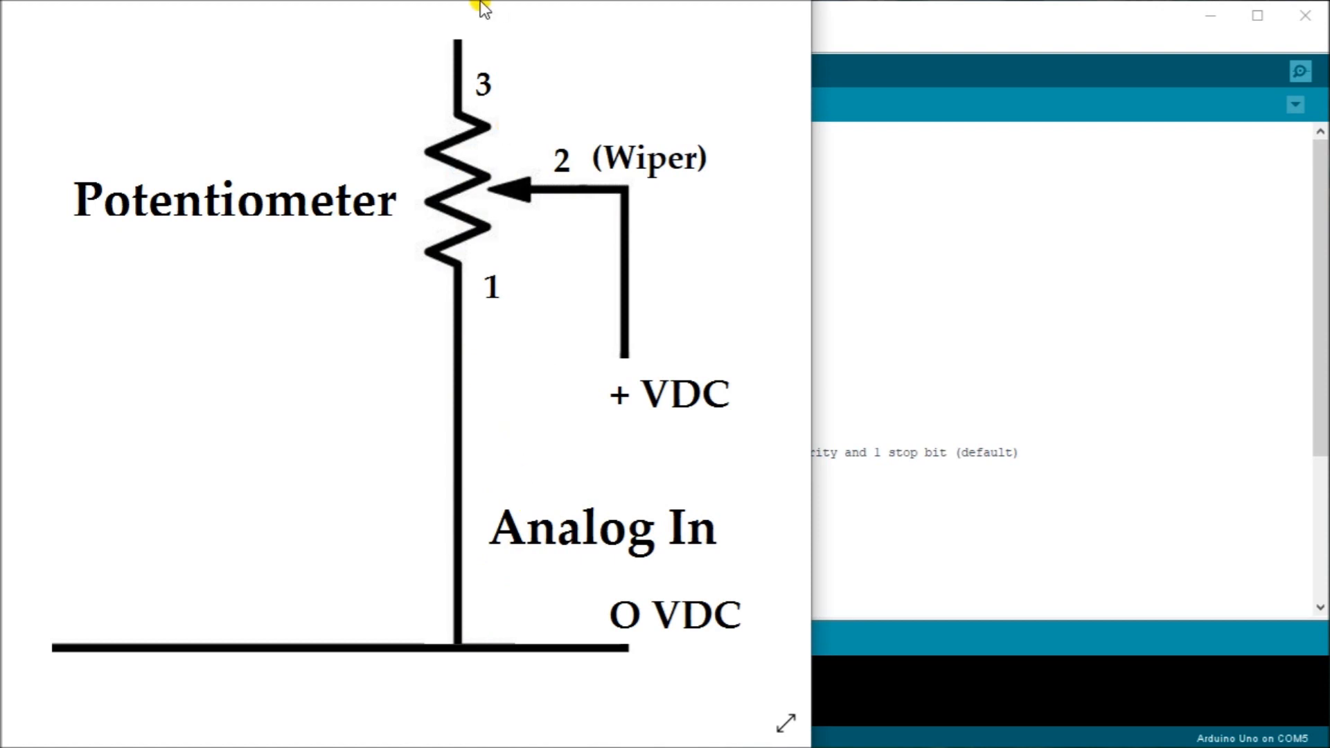
mouse_move(430, 282)
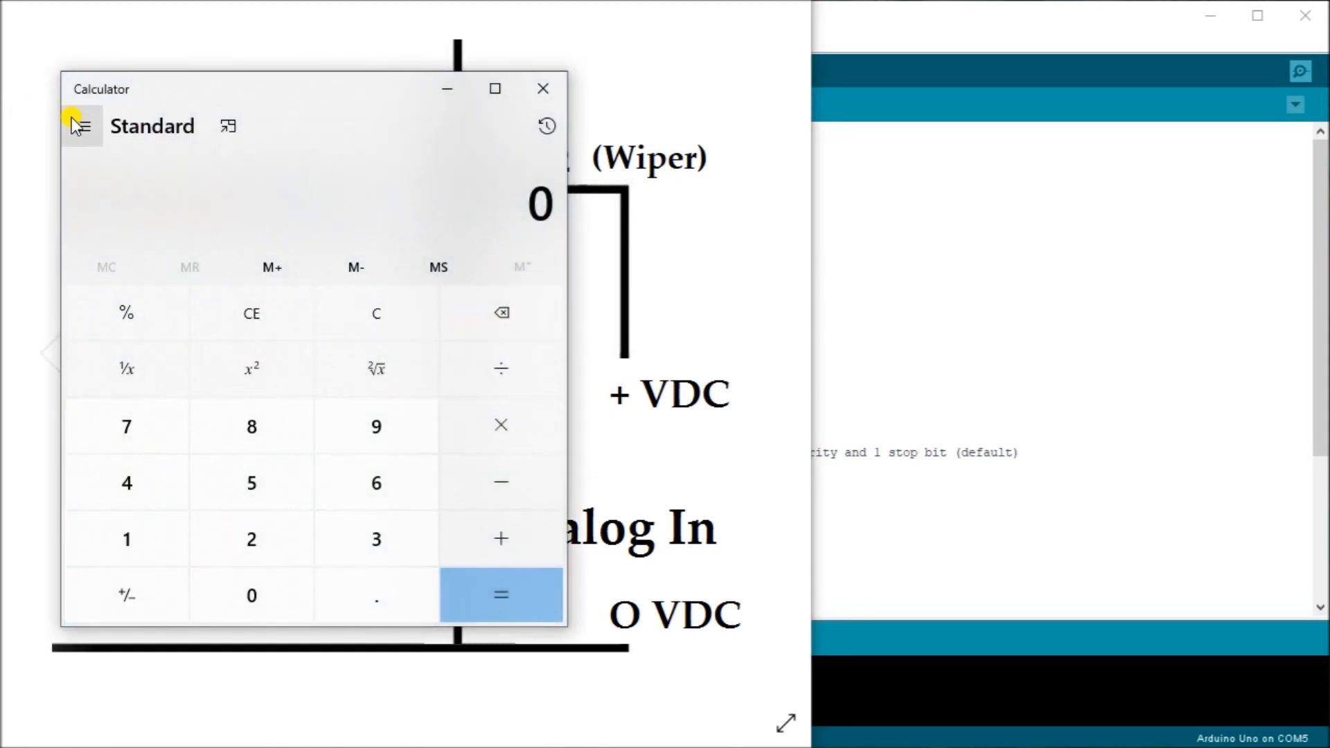
Step: Switch Calculator to Programmer mode with binary number entry selected
left_click(81, 126)
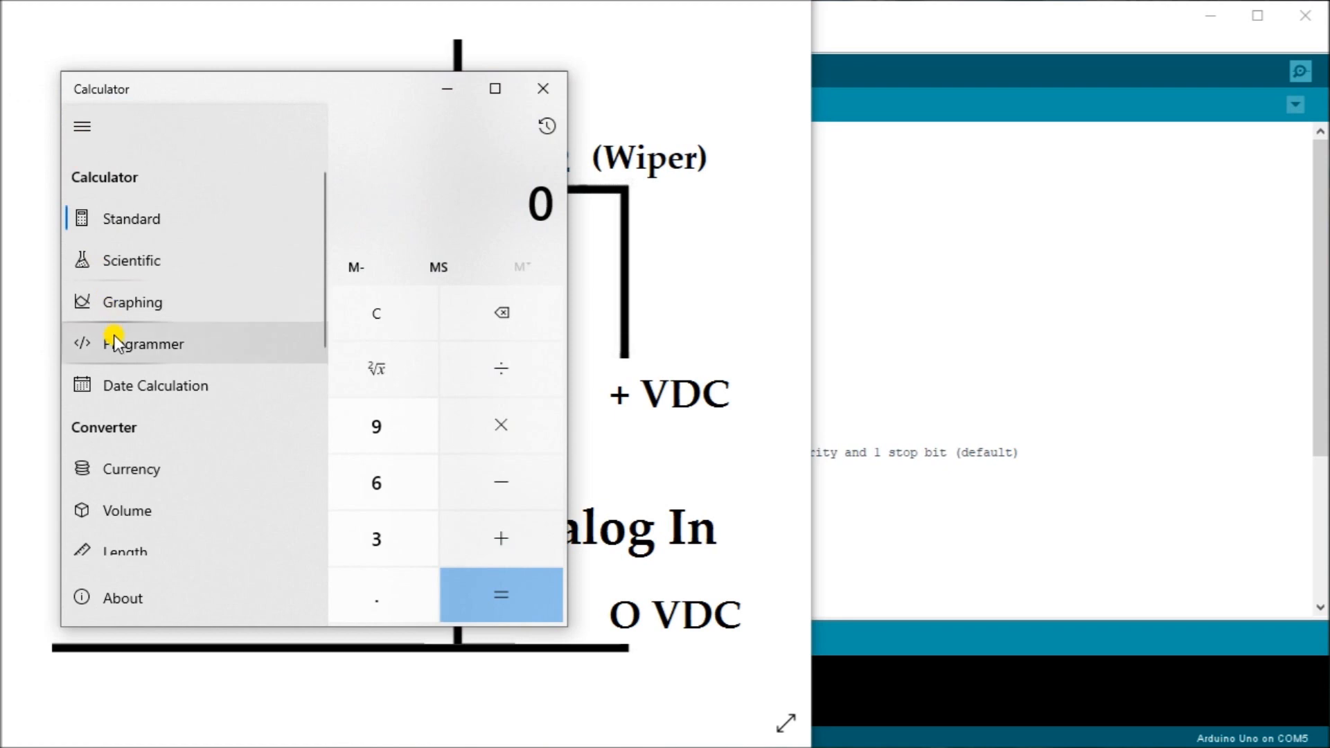
left_click(144, 342)
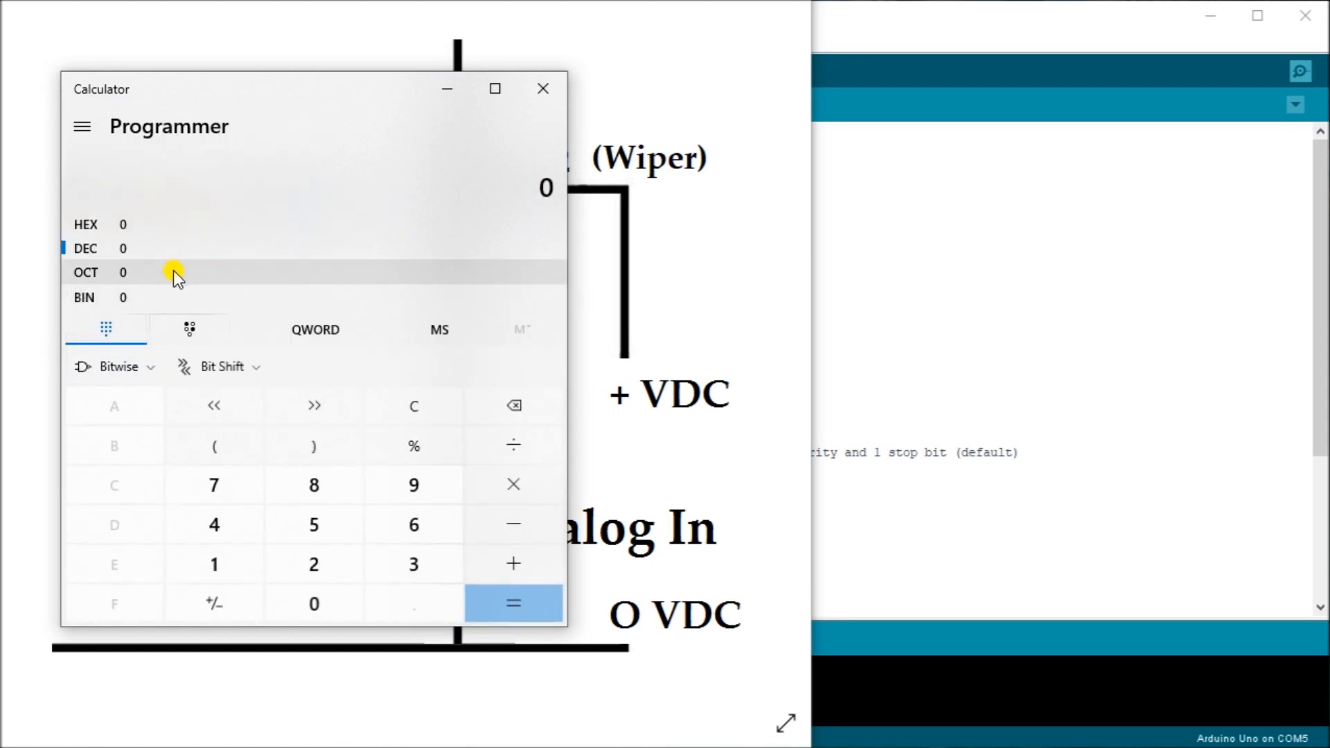
mouse_move(95, 280)
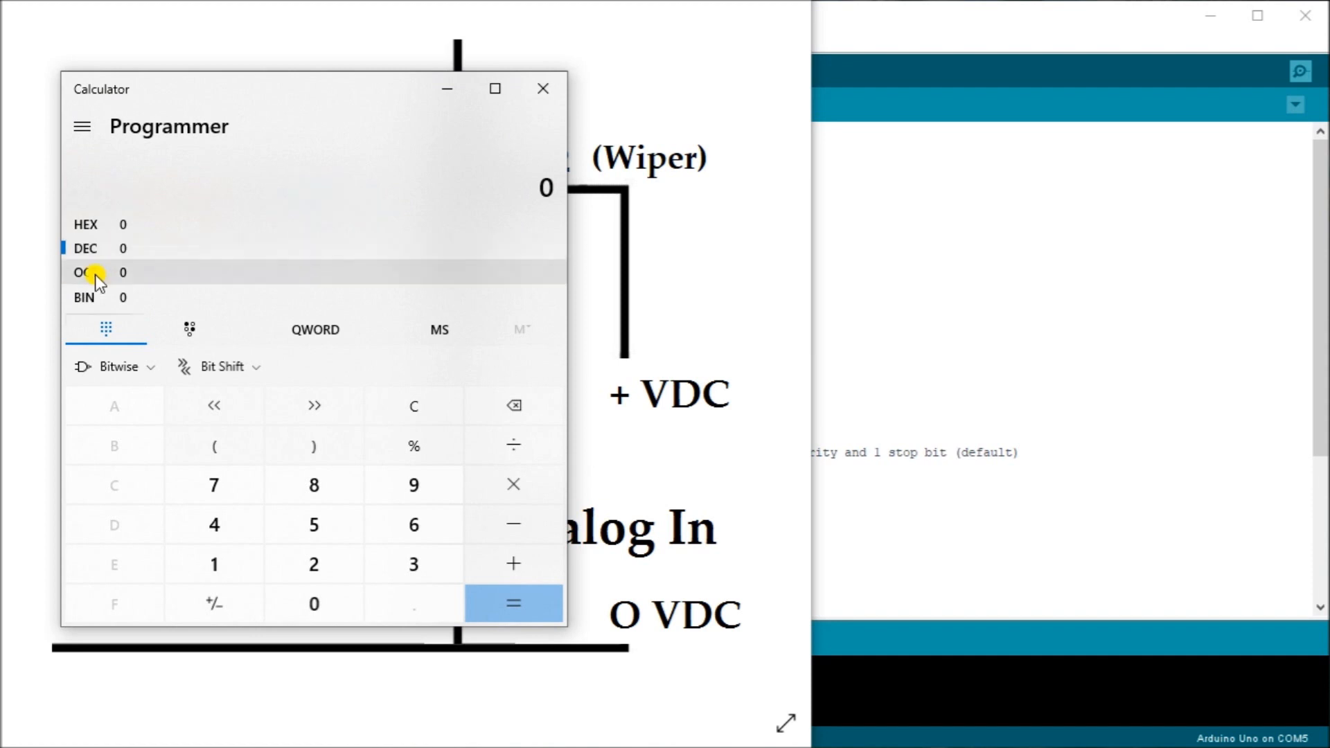
left_click(83, 296)
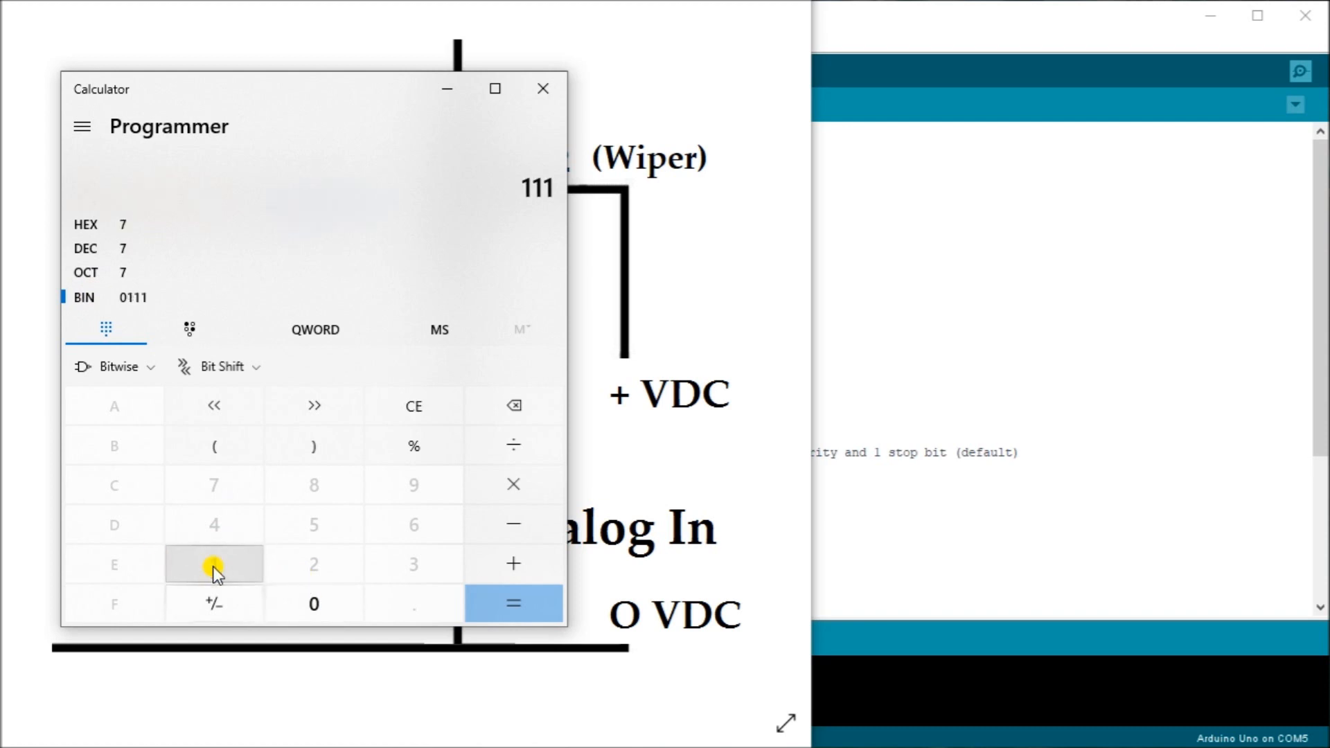
left_click(214, 564)
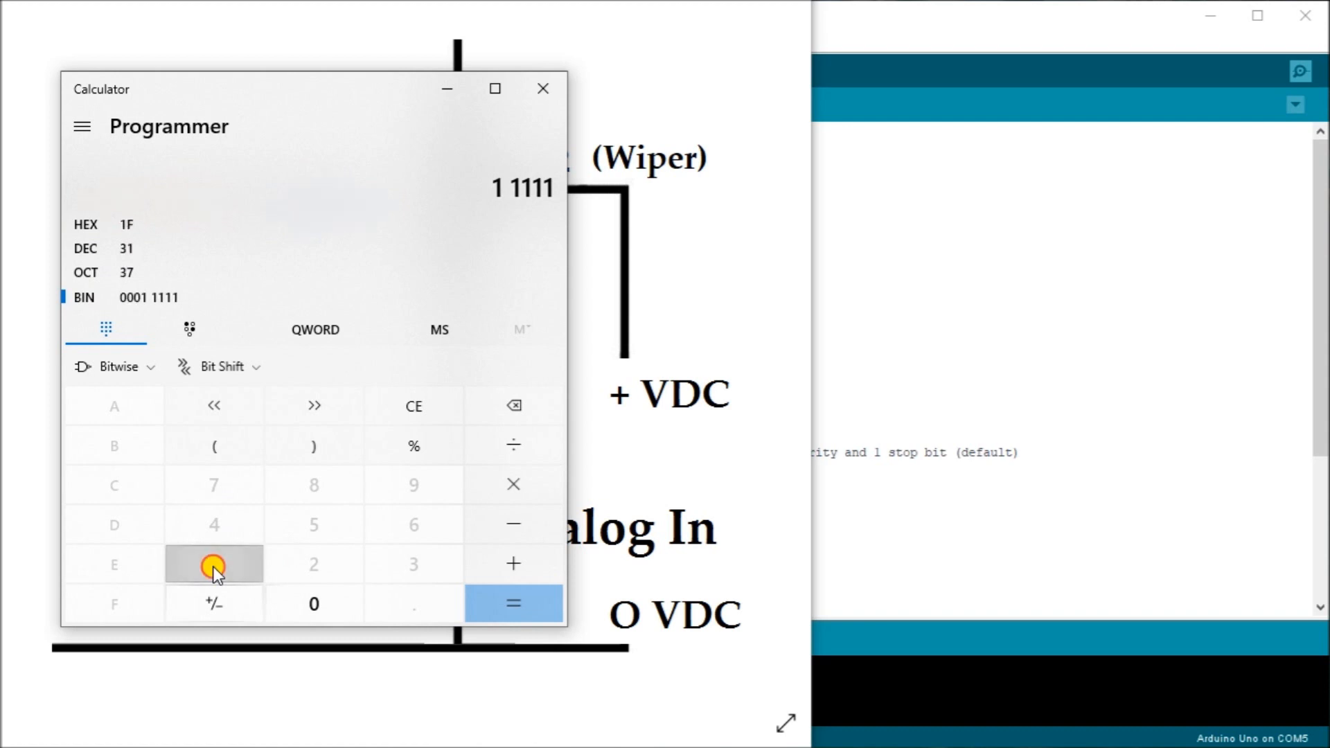
left_click(213, 564)
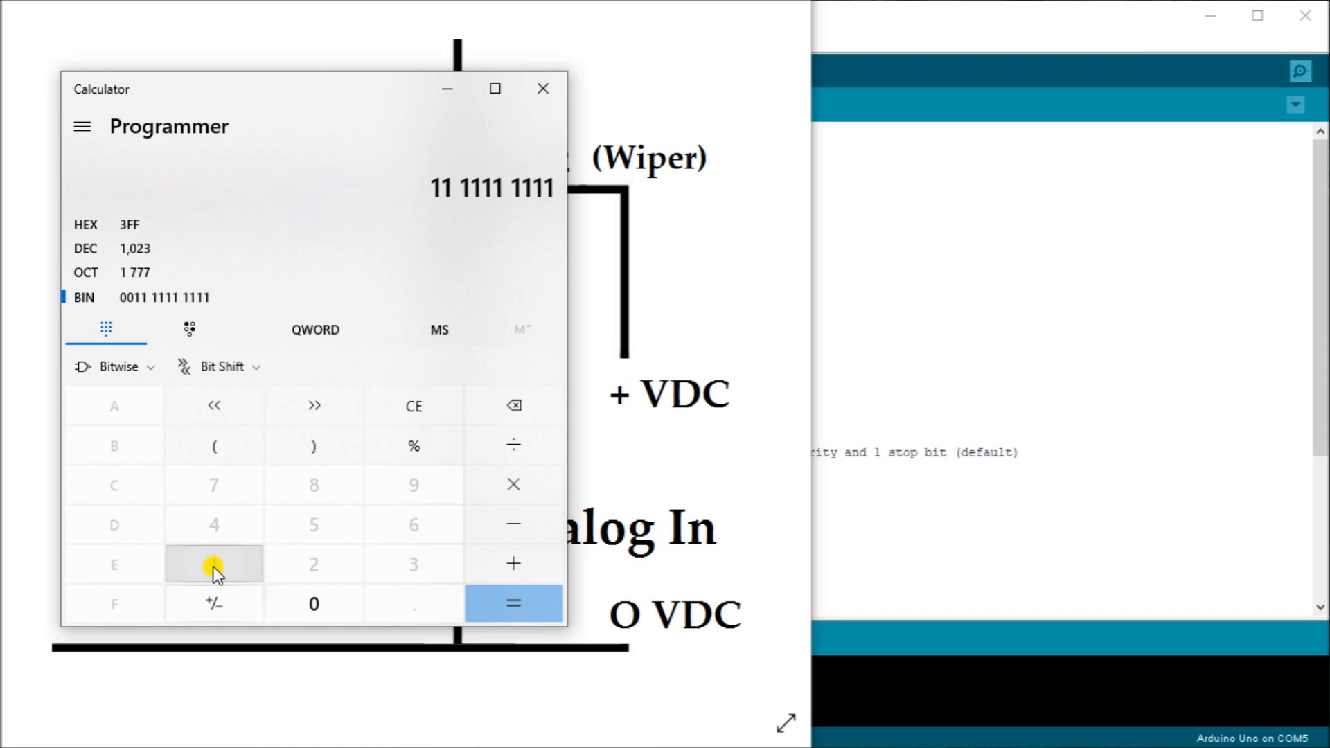
left_click(214, 564)
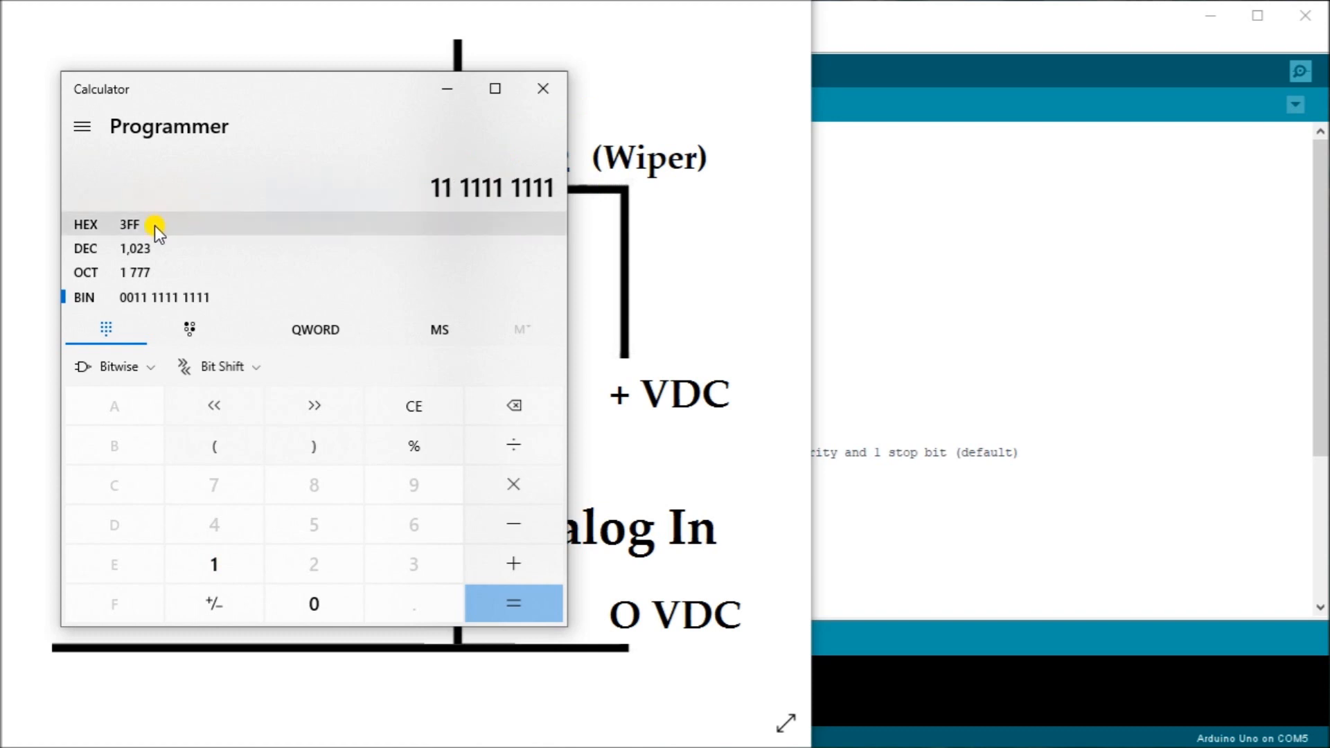
mouse_move(167, 236)
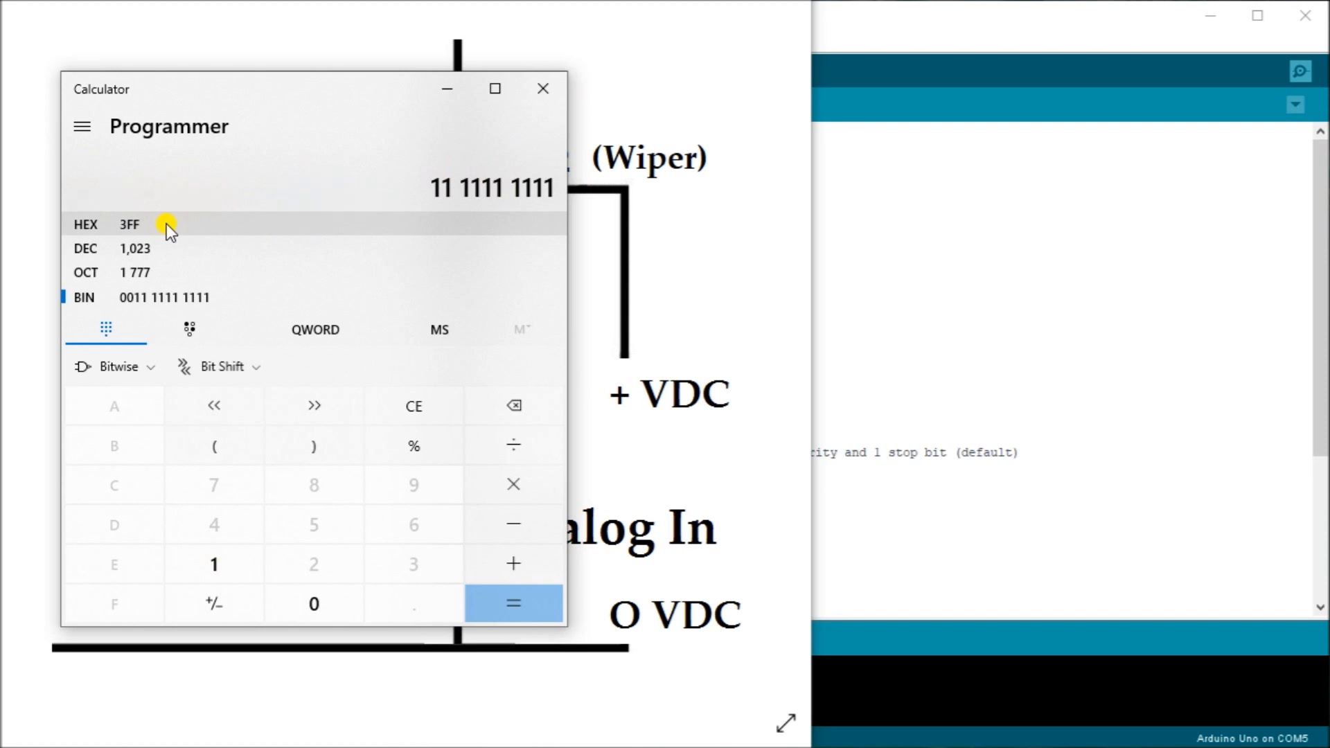
mouse_move(184, 258)
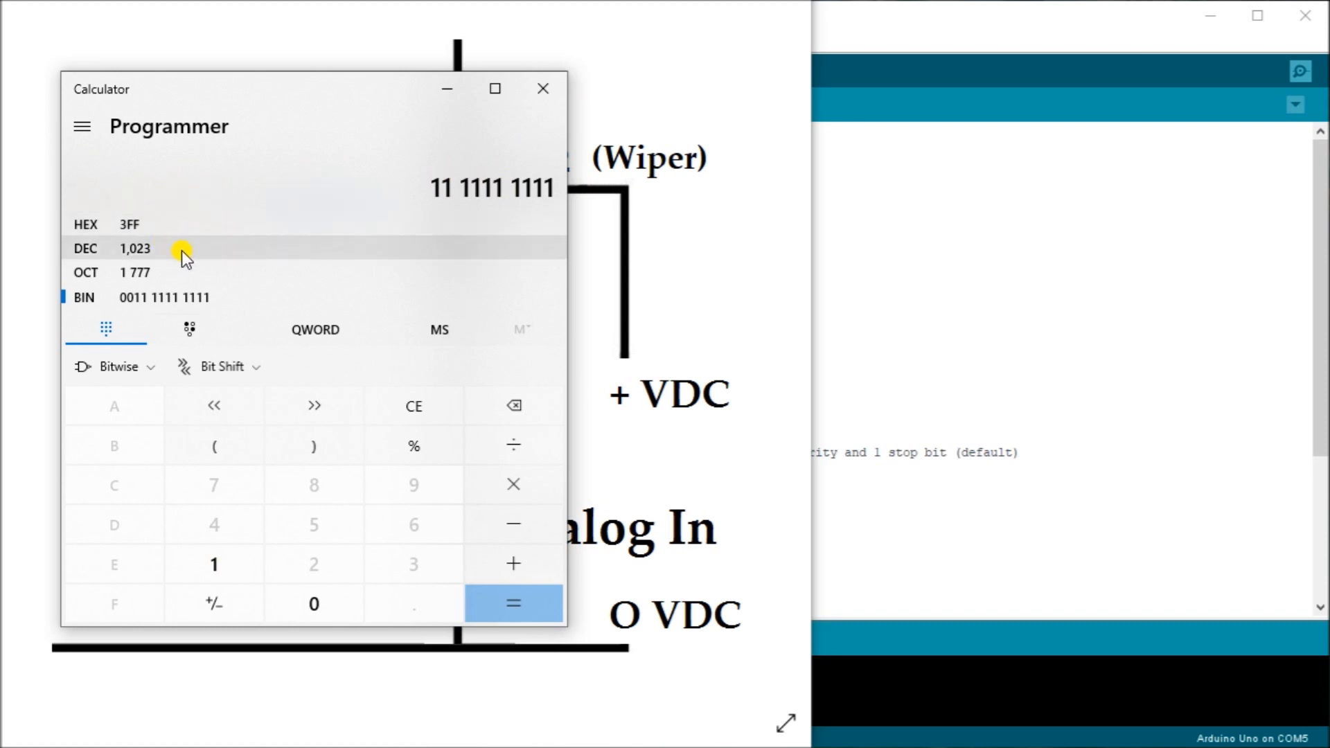
mouse_move(183, 273)
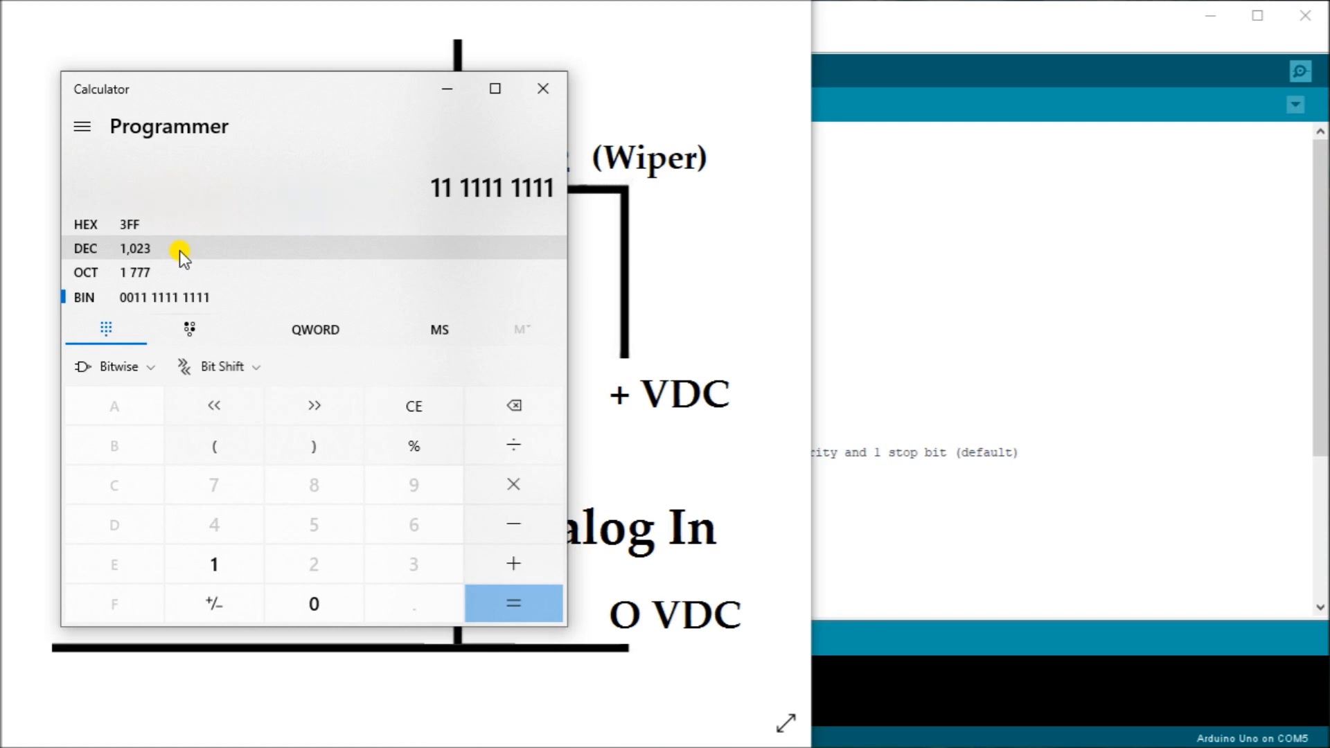
mouse_move(408, 231)
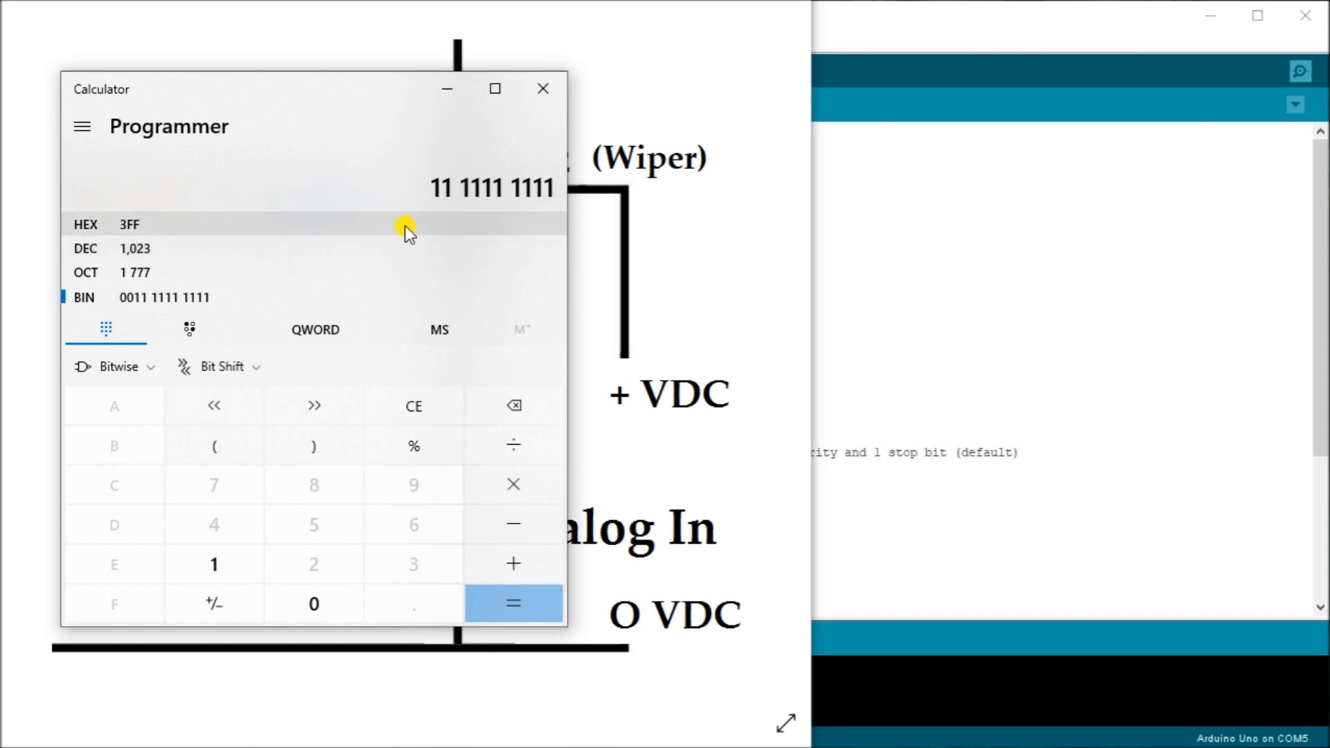
mouse_move(760, 352)
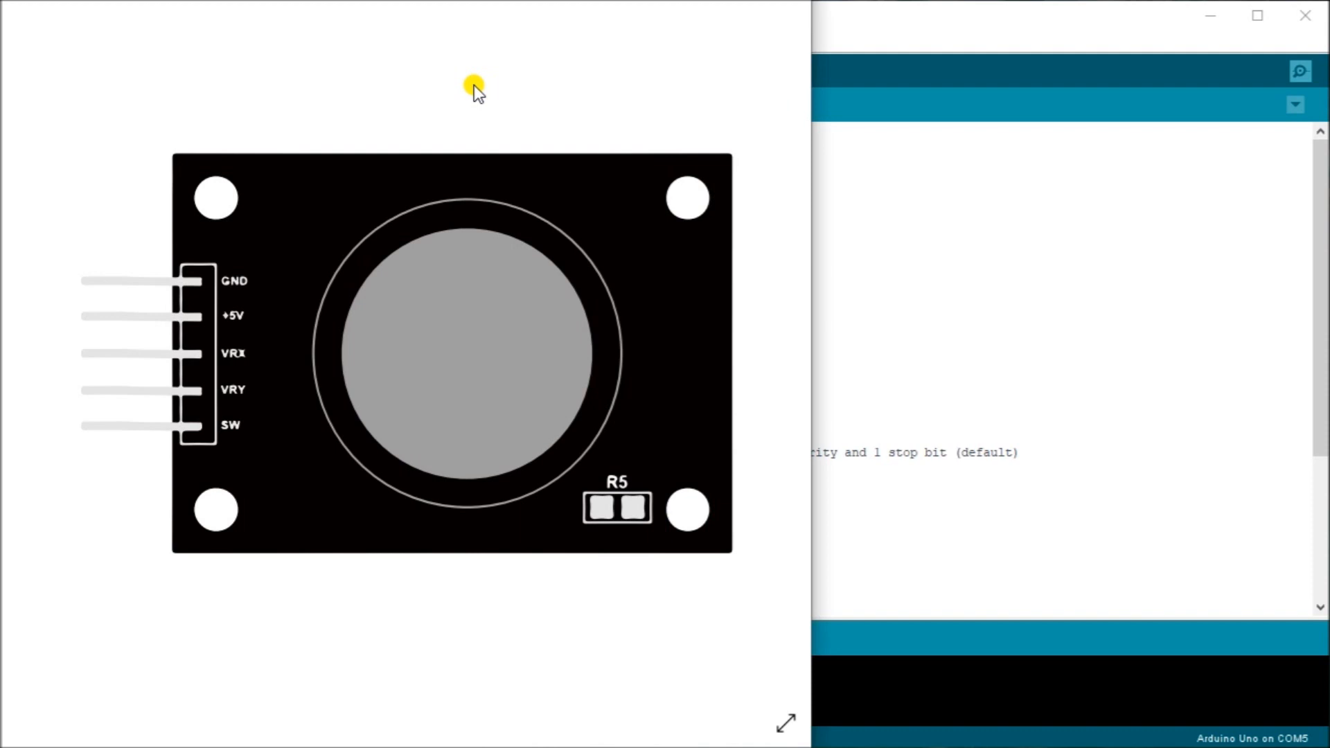
mouse_move(188, 281)
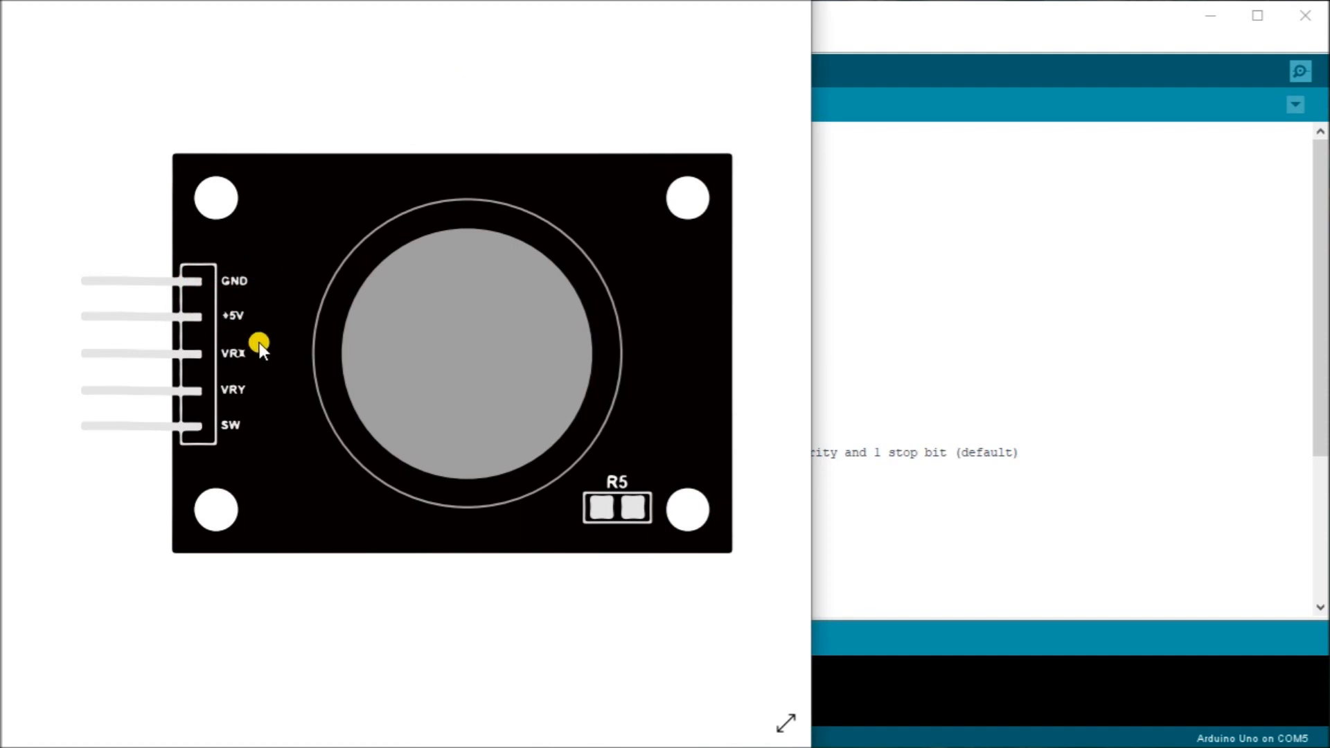
mouse_move(236, 395)
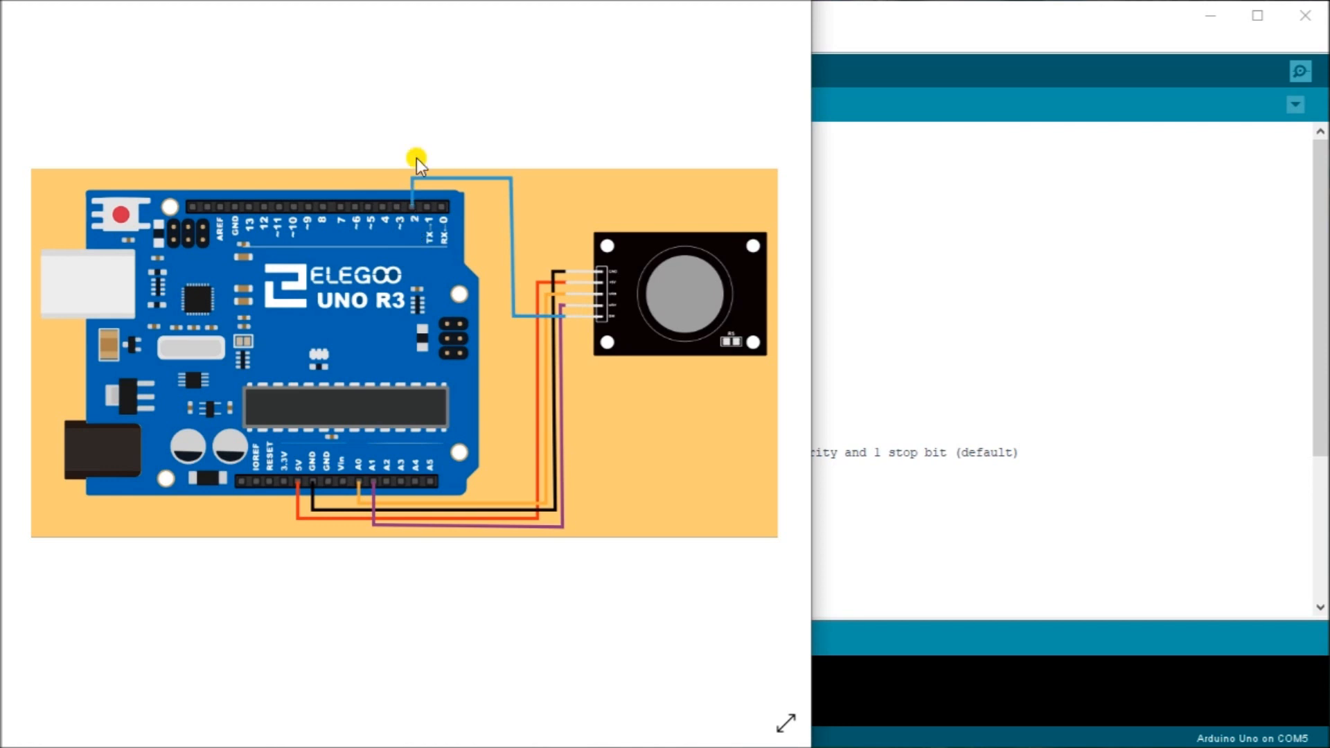
mouse_move(412, 111)
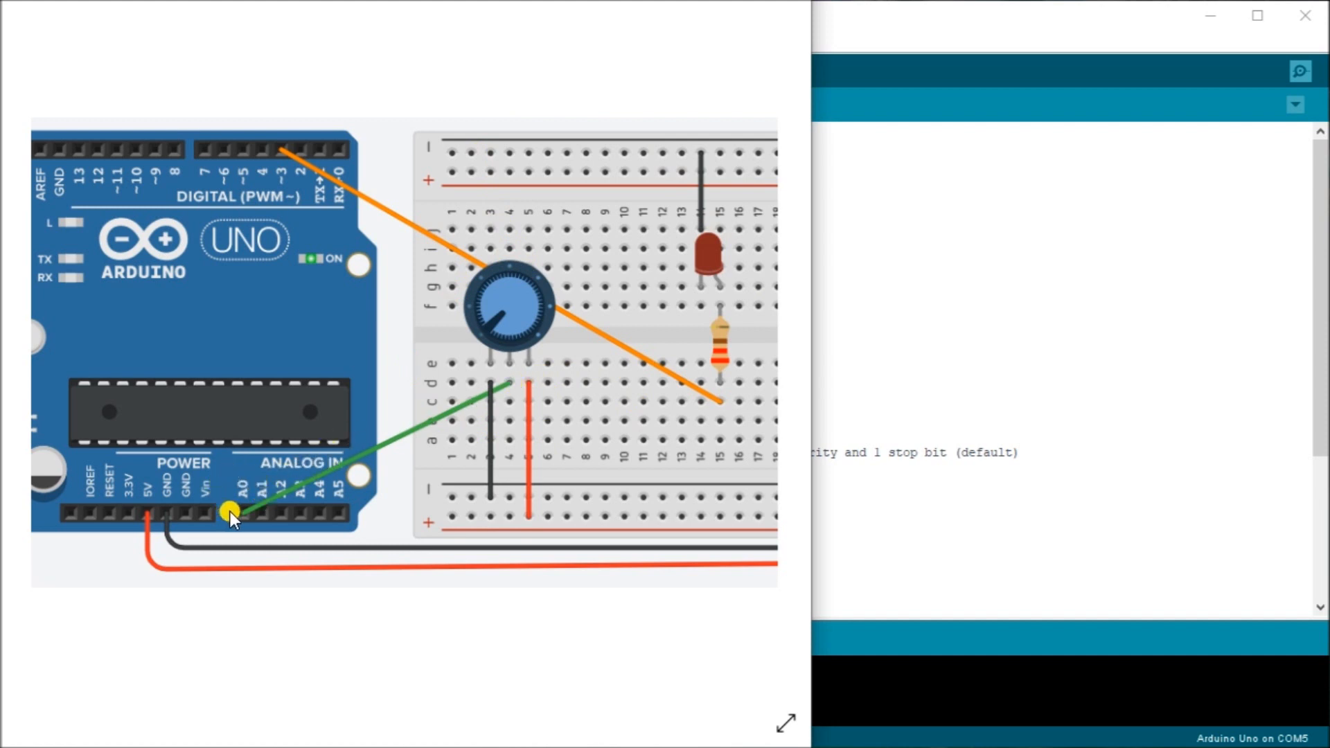
left_click_drag(232, 511, 538, 386)
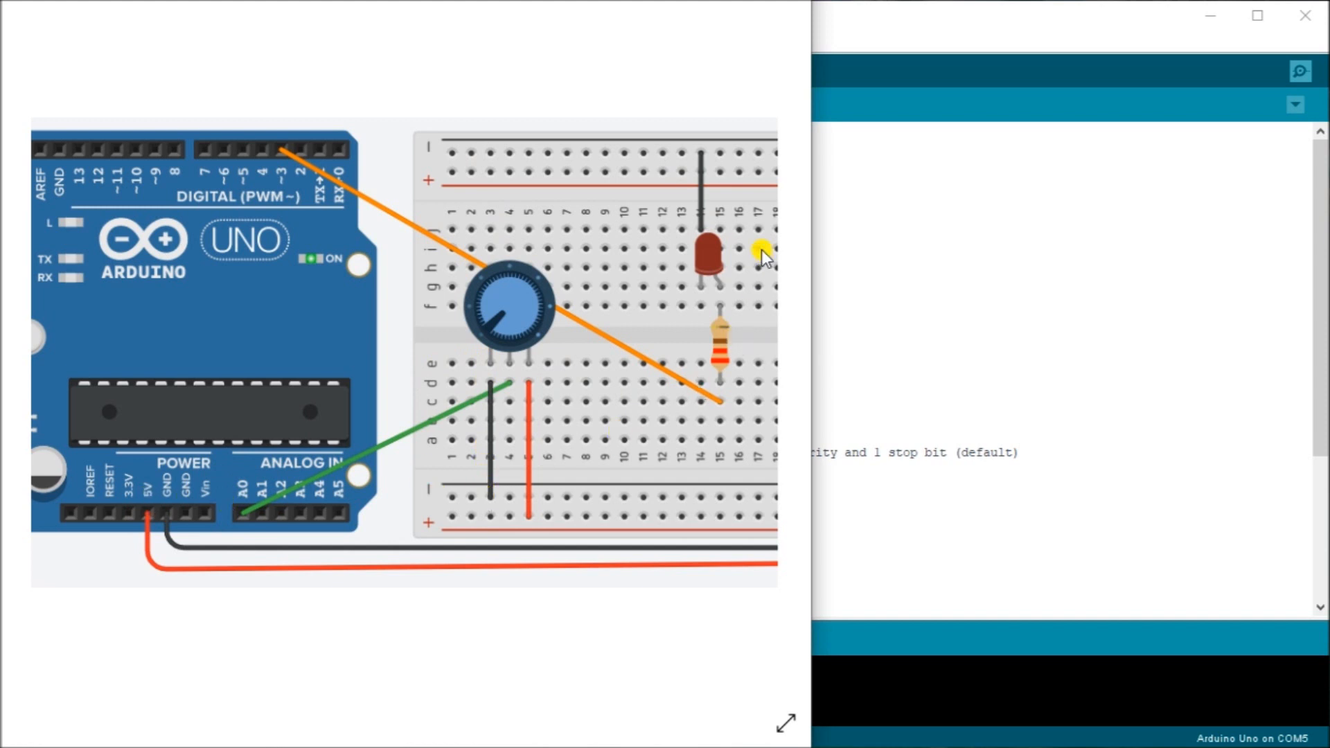
mouse_move(720, 255)
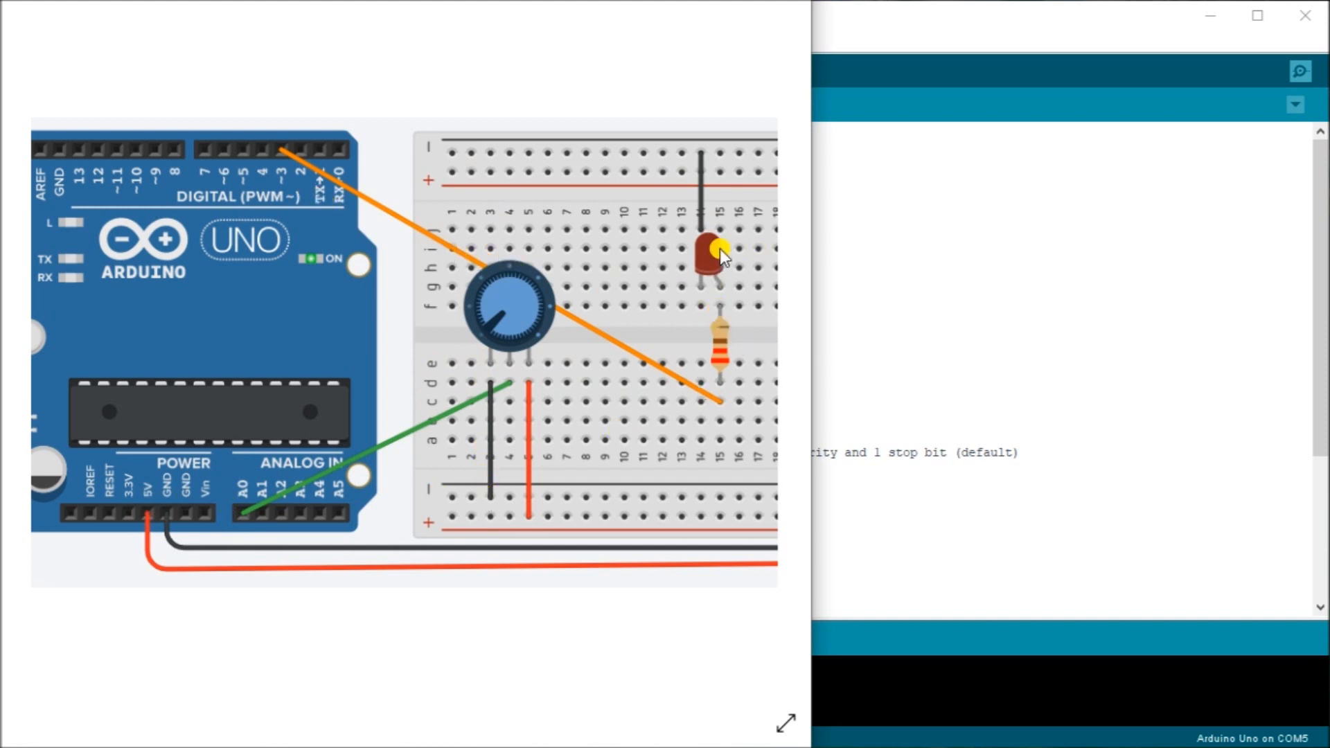
mouse_move(762, 261)
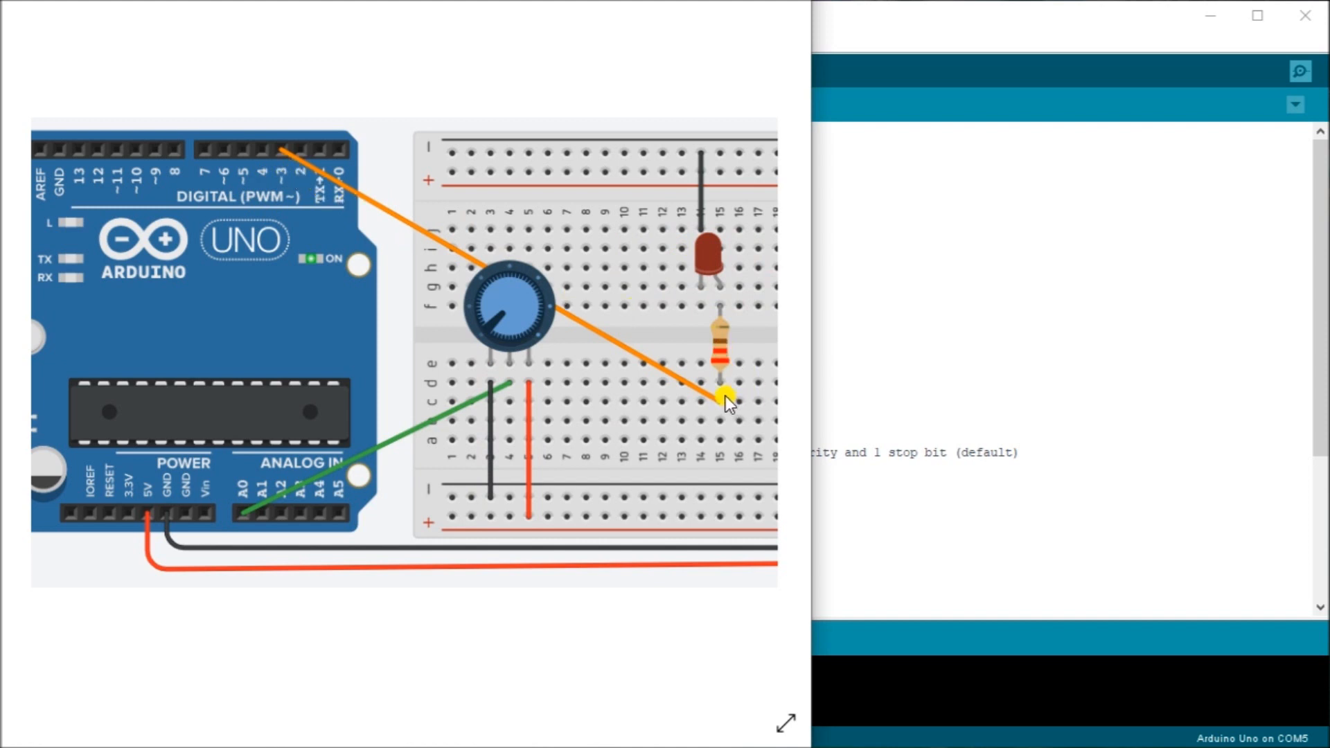
left_click_drag(724, 403, 725, 292)
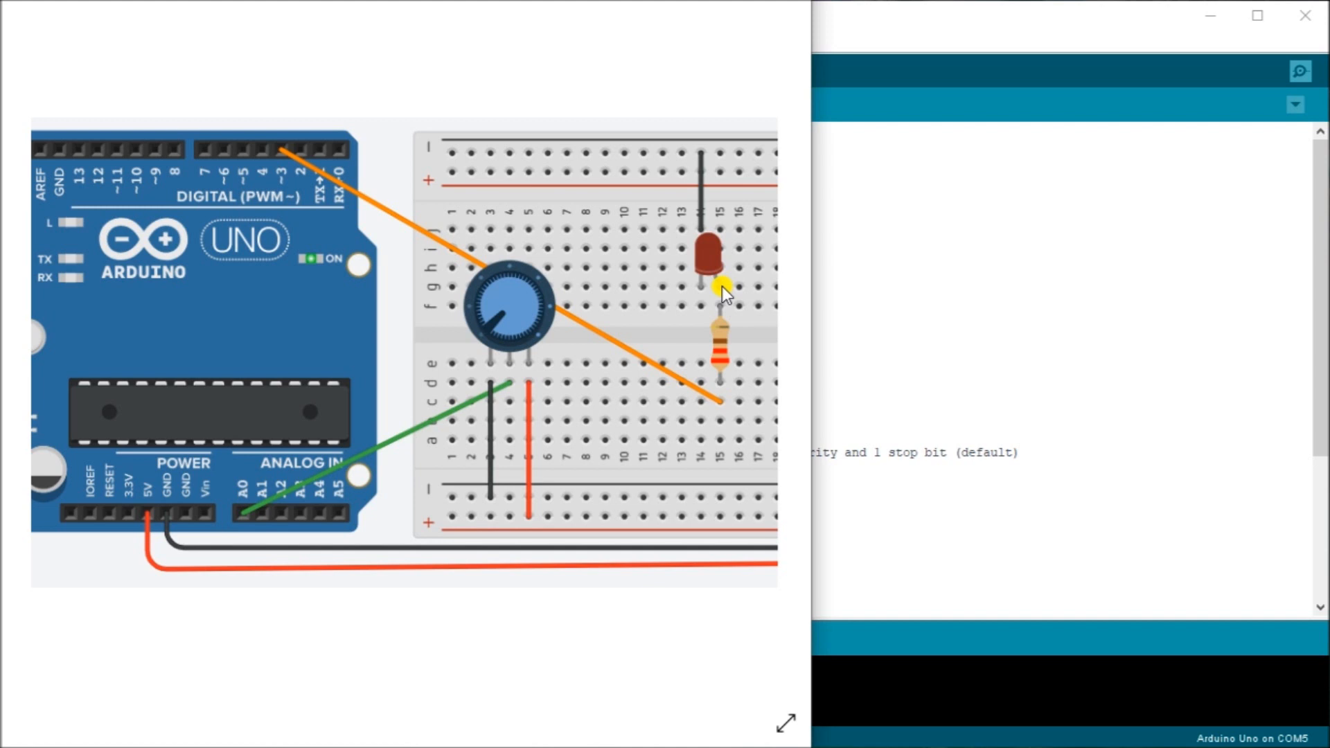
mouse_move(700, 288)
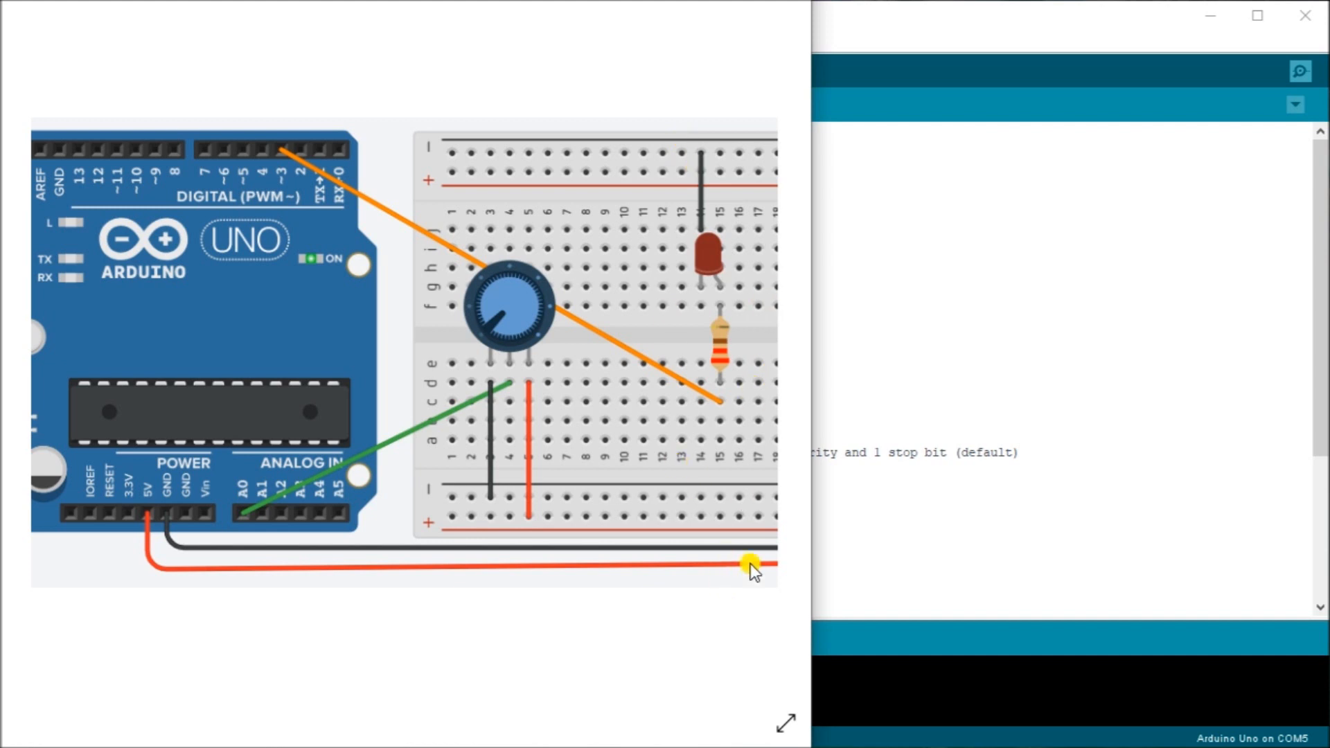
mouse_move(531, 652)
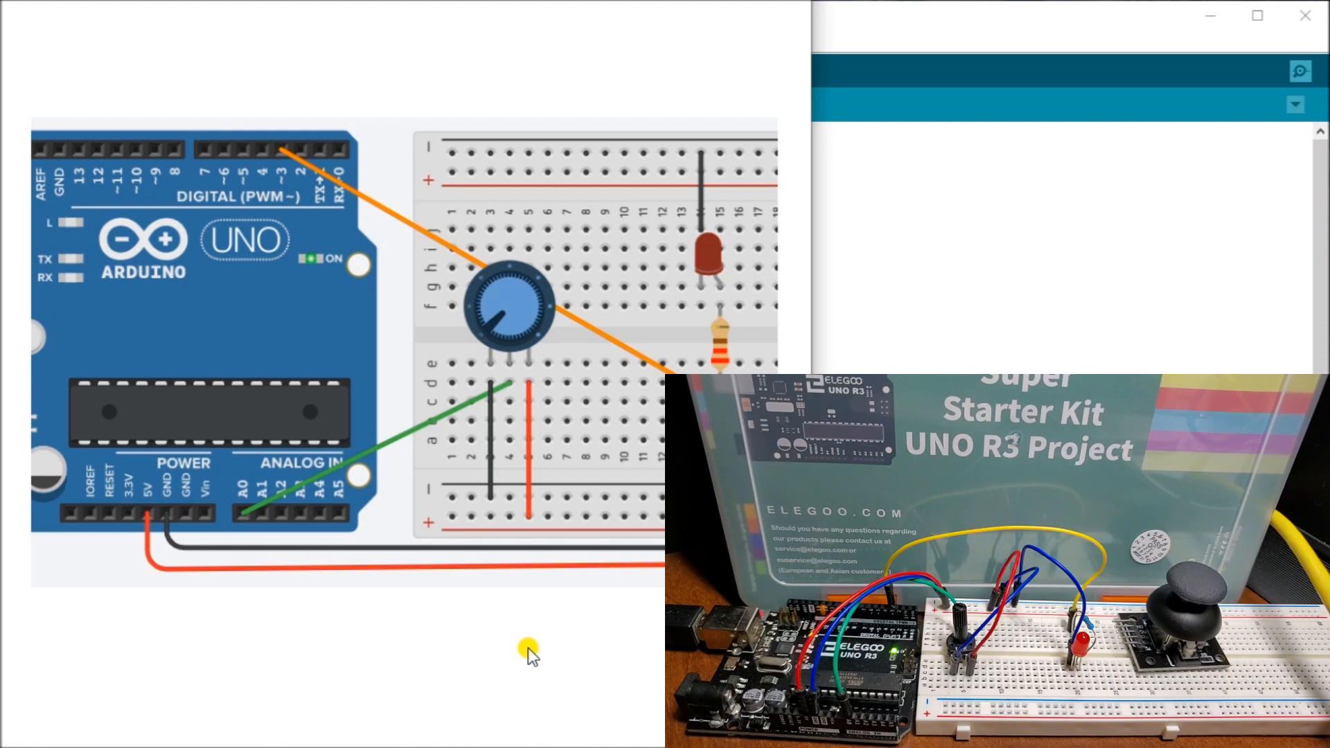
mouse_move(539, 663)
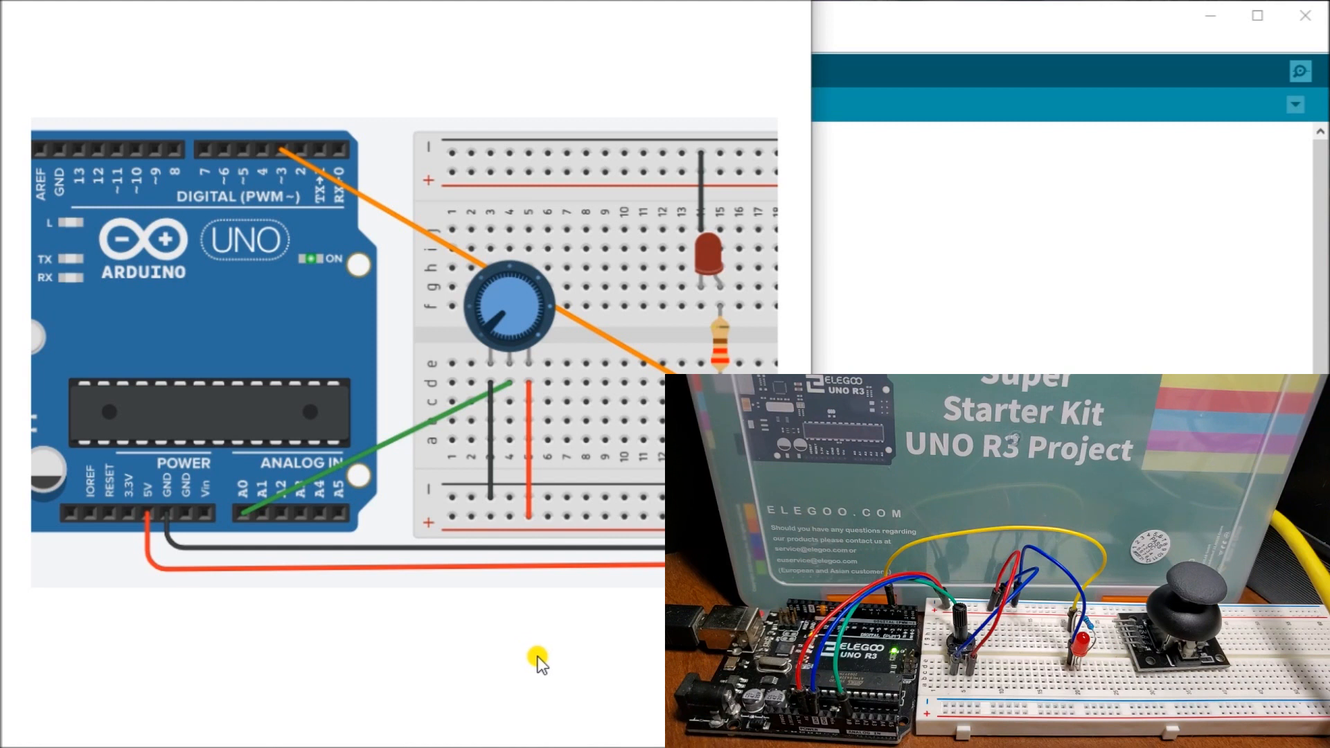
mouse_move(883, 25)
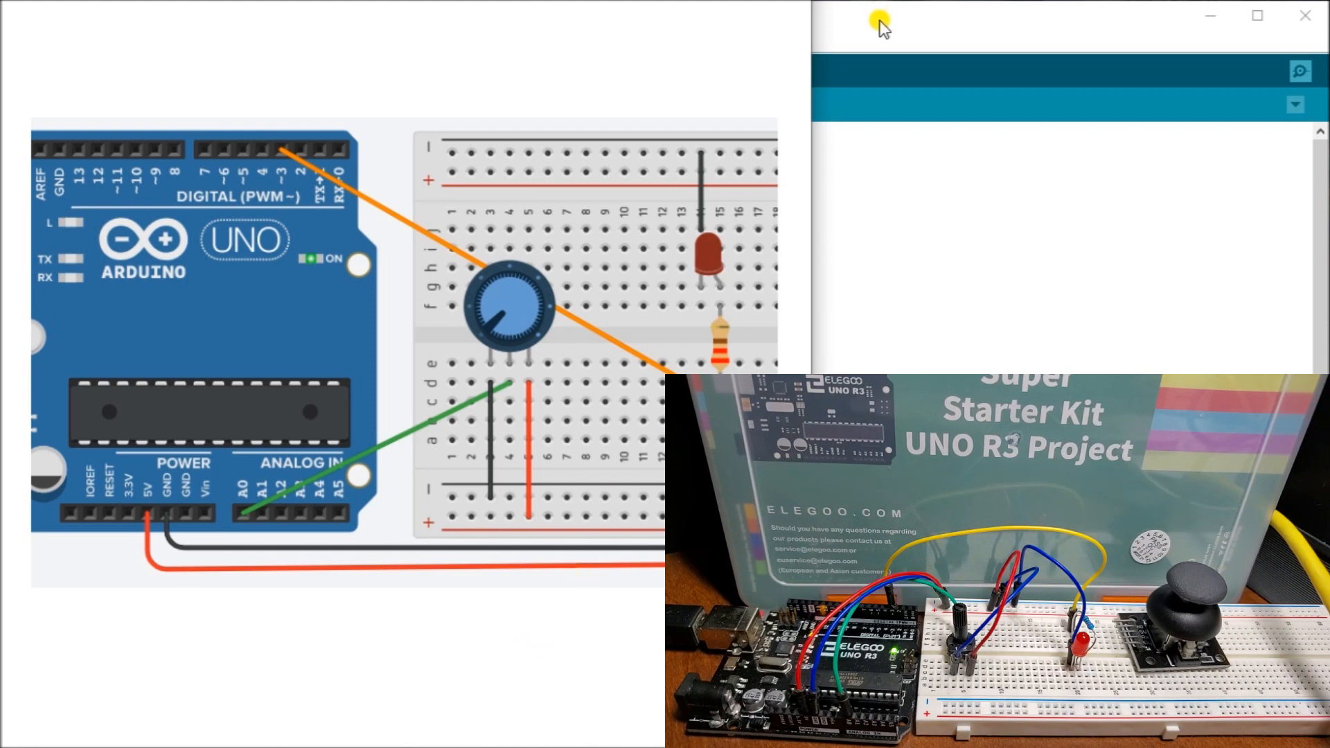
mouse_move(152, 171)
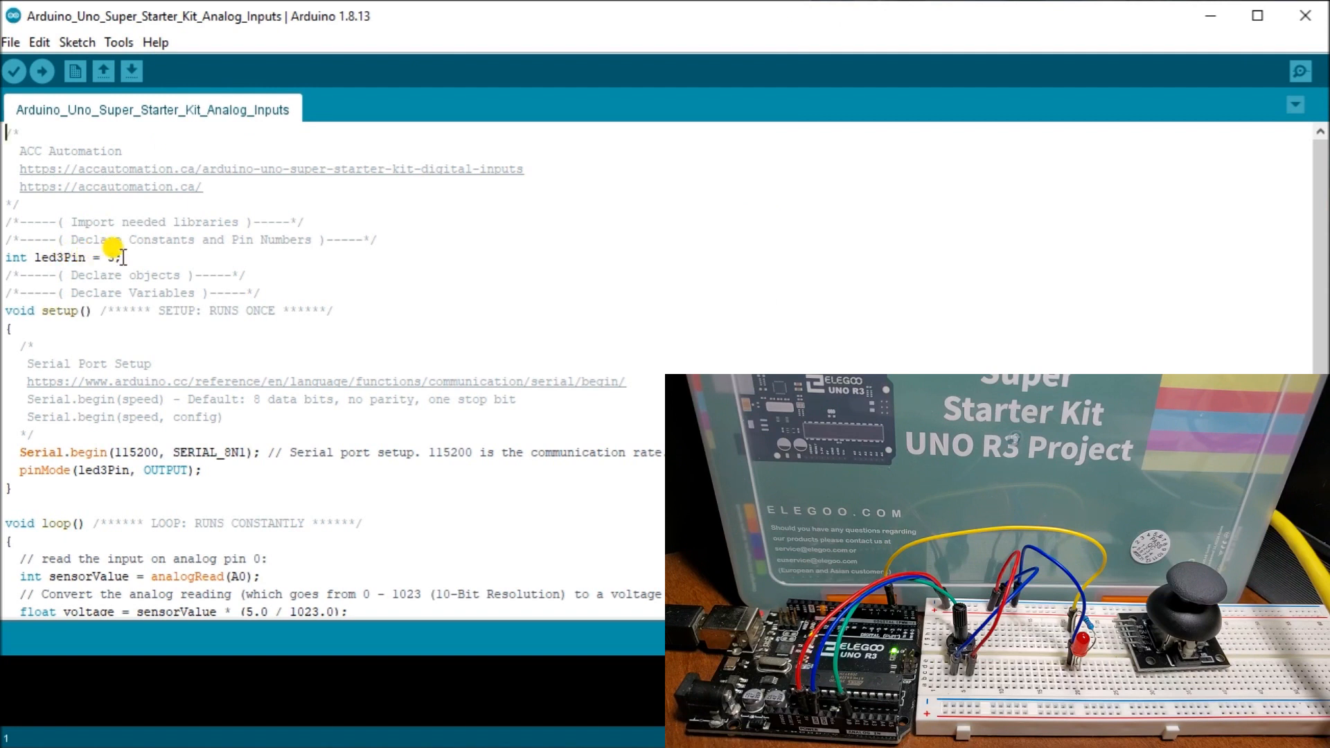
Step: Set the led3Pin constant to 3 and scroll down to the loop code
type("3")
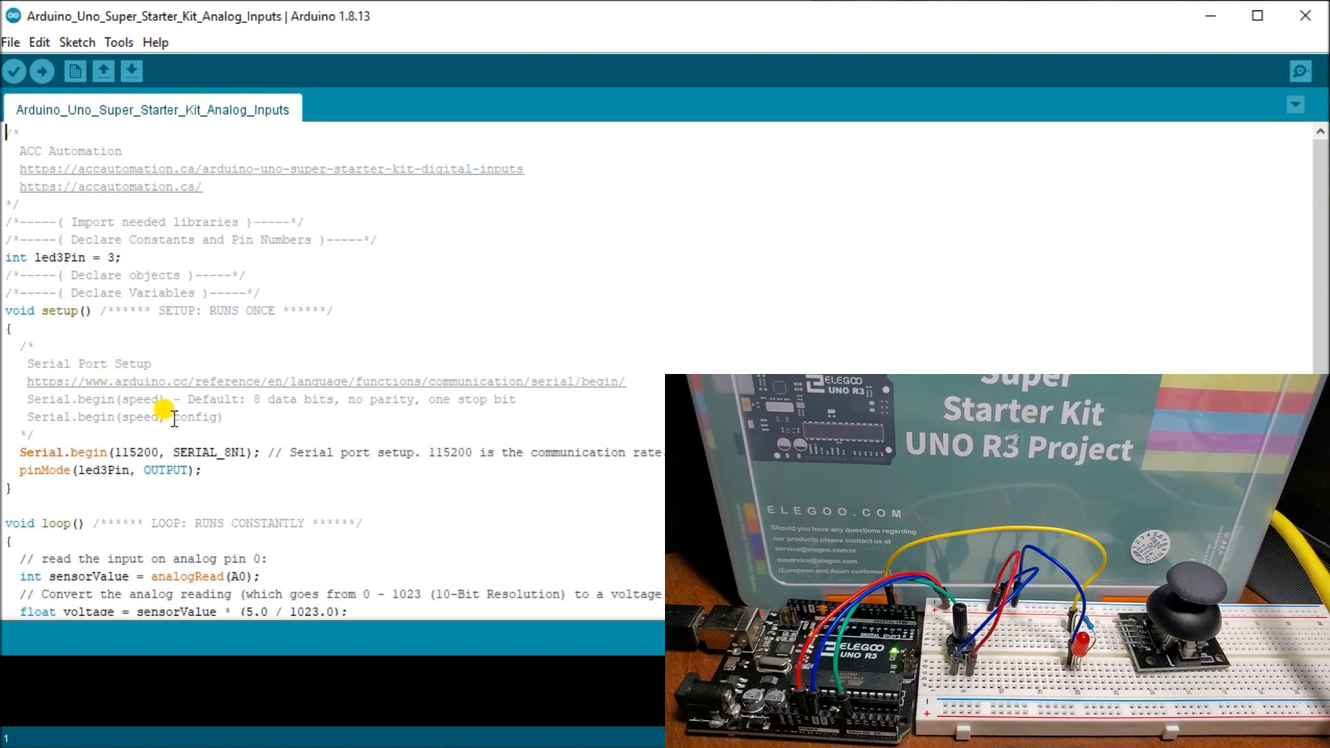
scroll("down", 3)
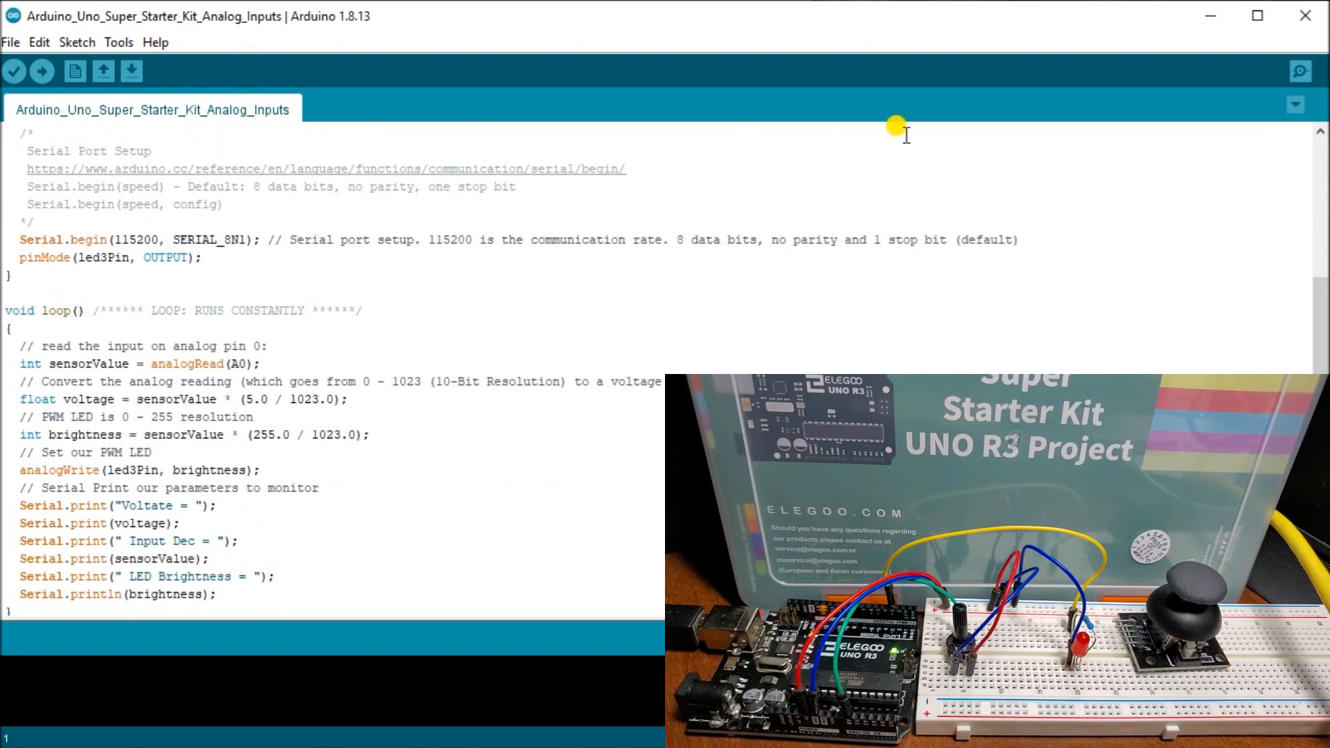
mouse_move(1298, 70)
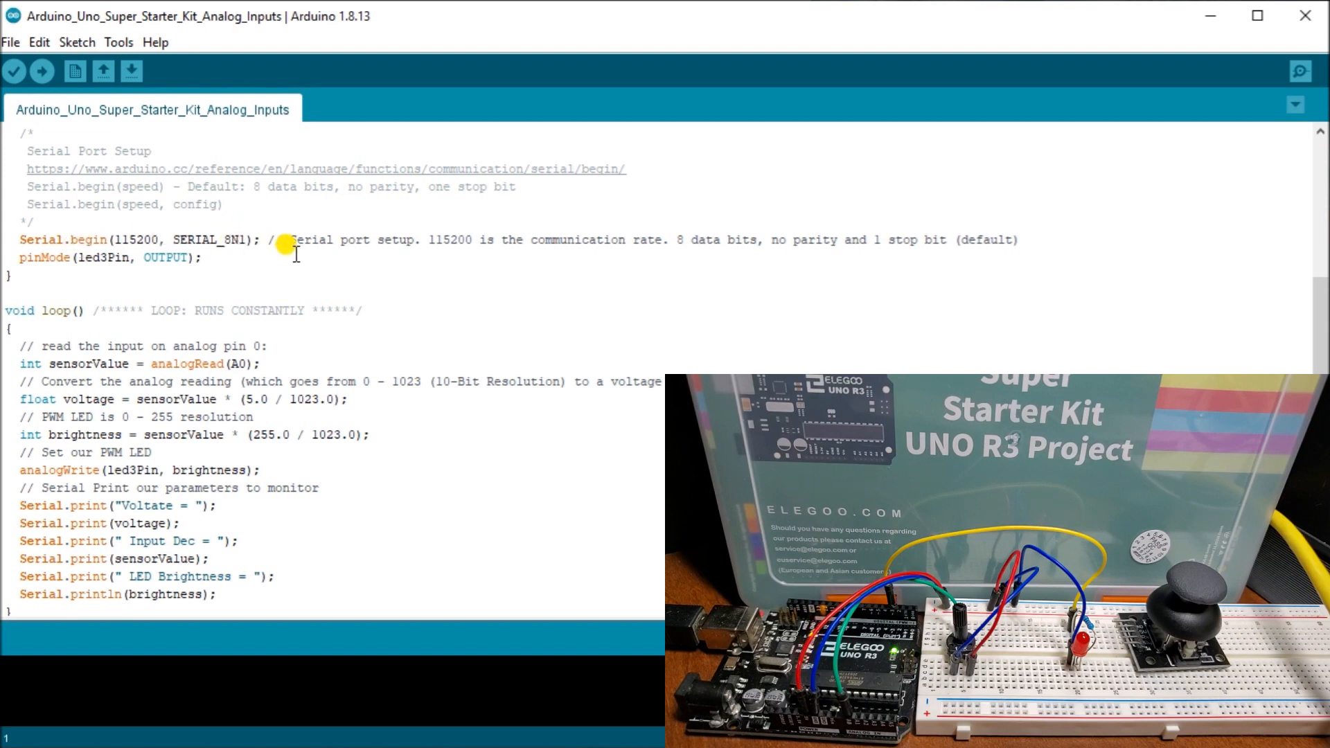
mouse_move(107, 264)
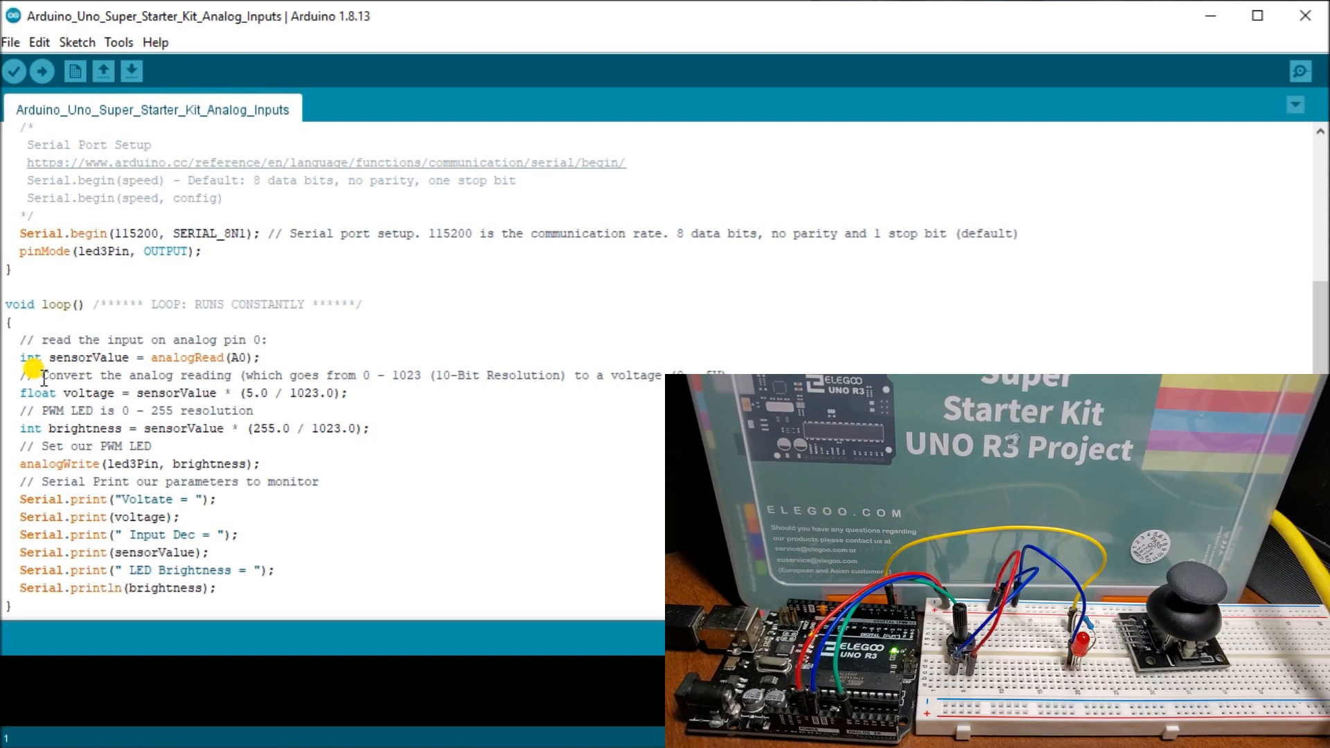
mouse_move(352, 374)
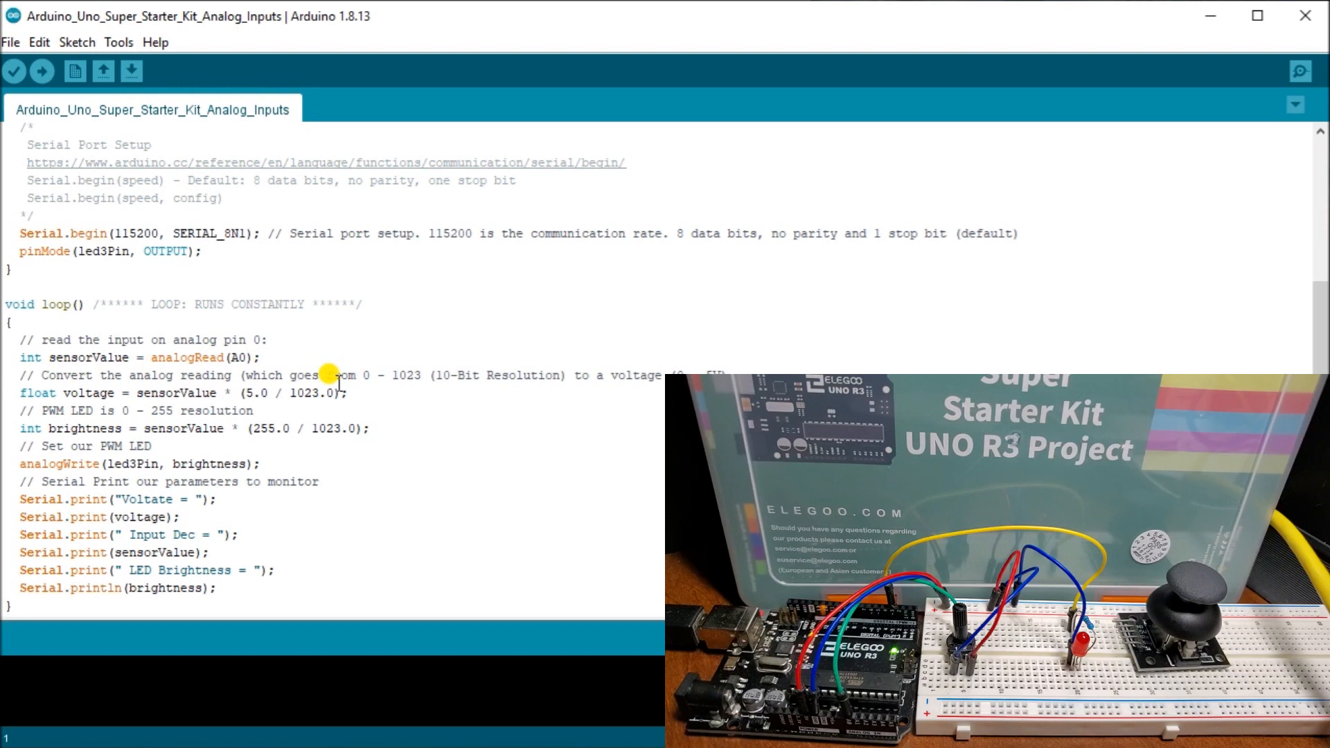
mouse_move(343, 382)
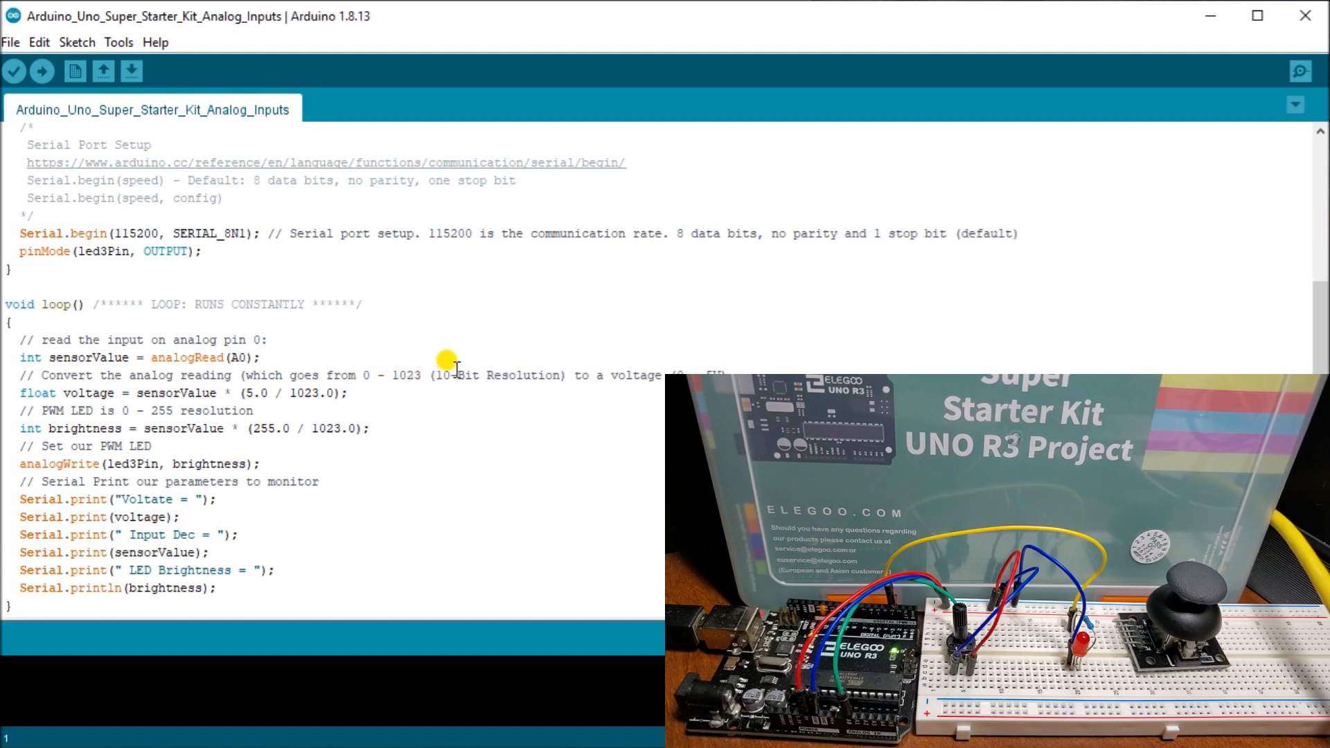
mouse_move(694, 365)
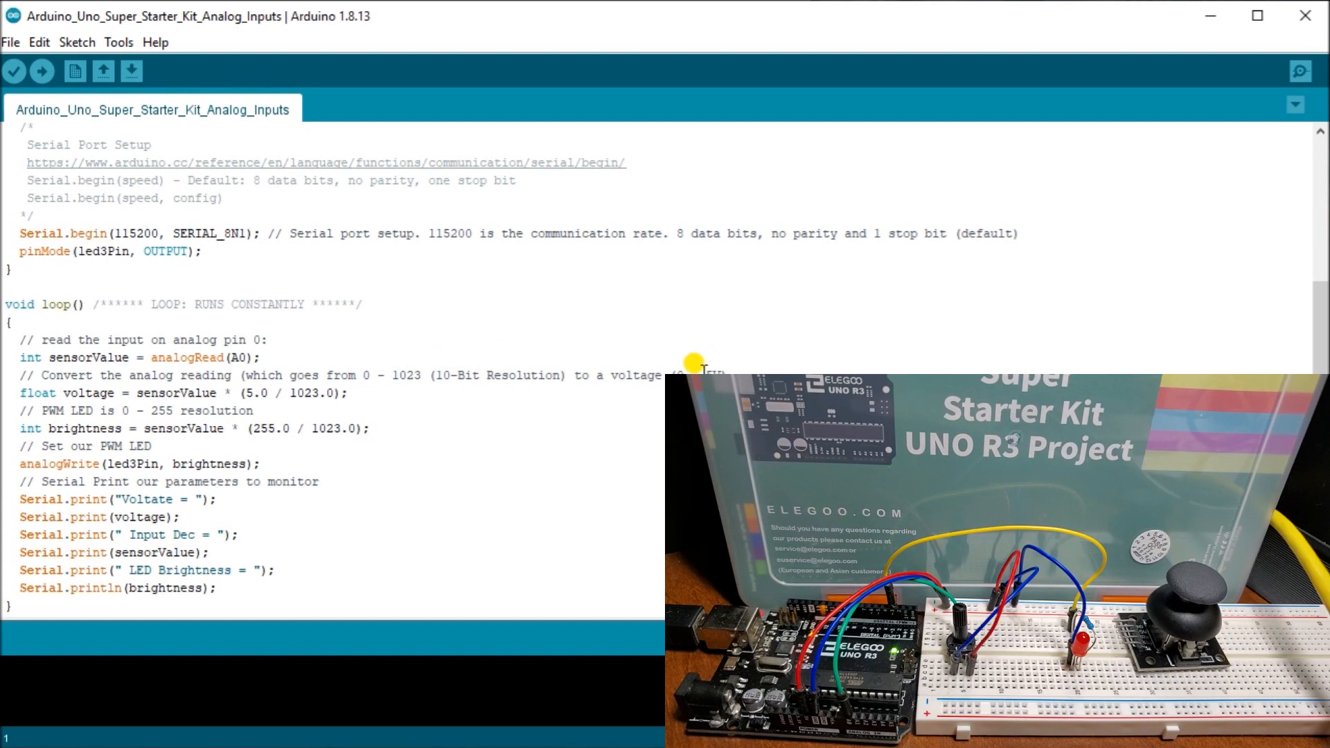
mouse_move(188, 392)
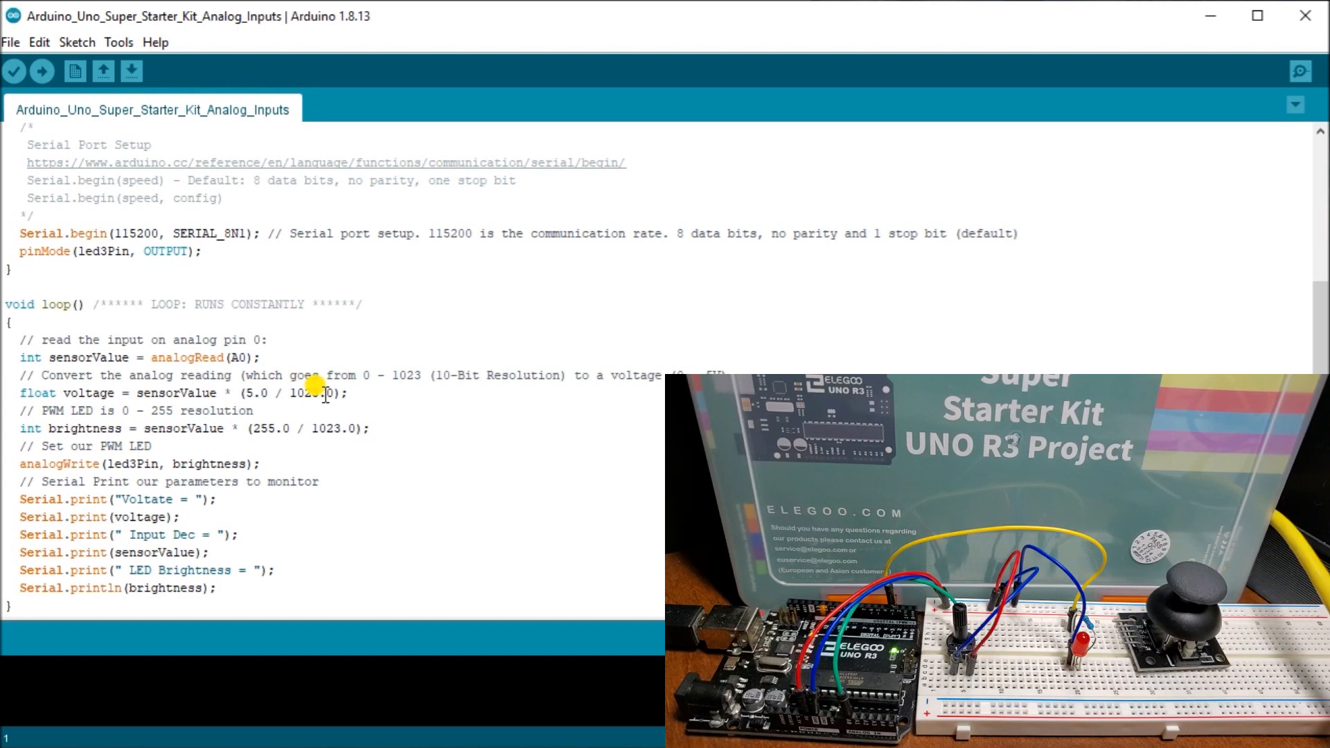
mouse_move(132, 412)
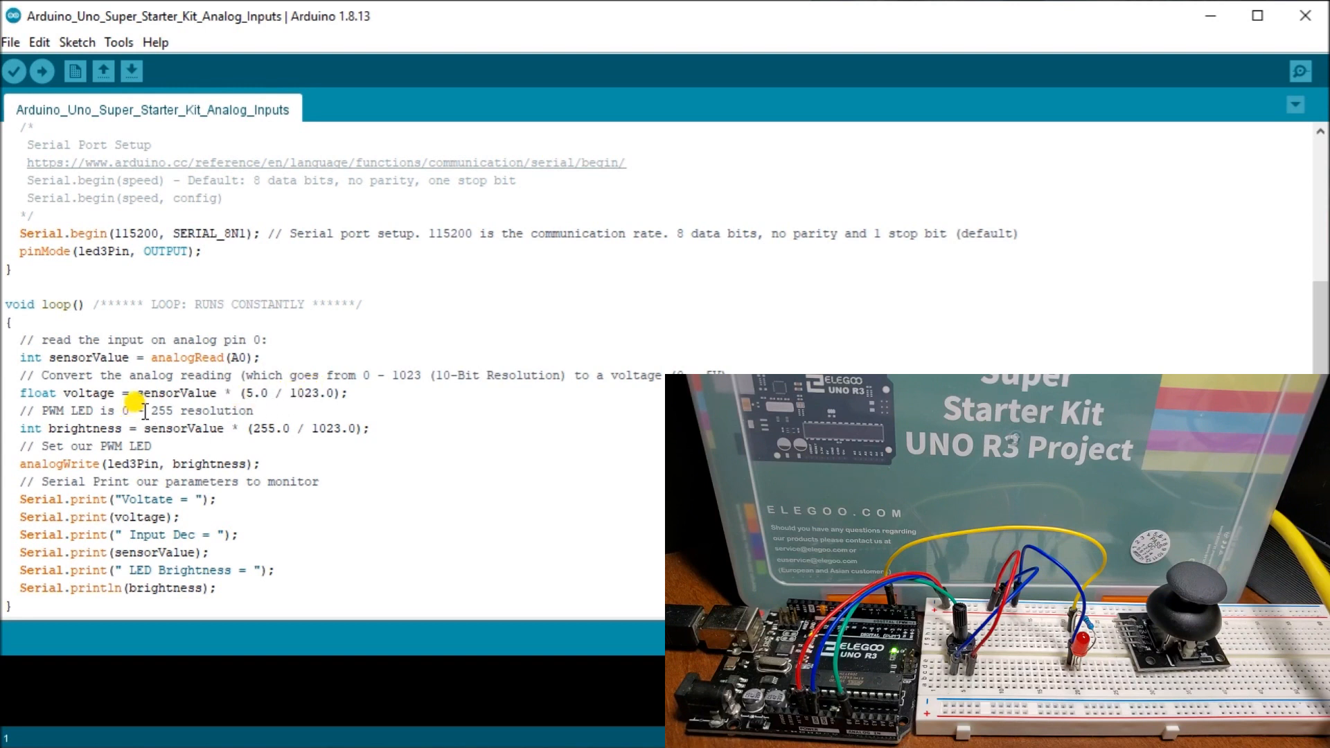
mouse_move(101, 392)
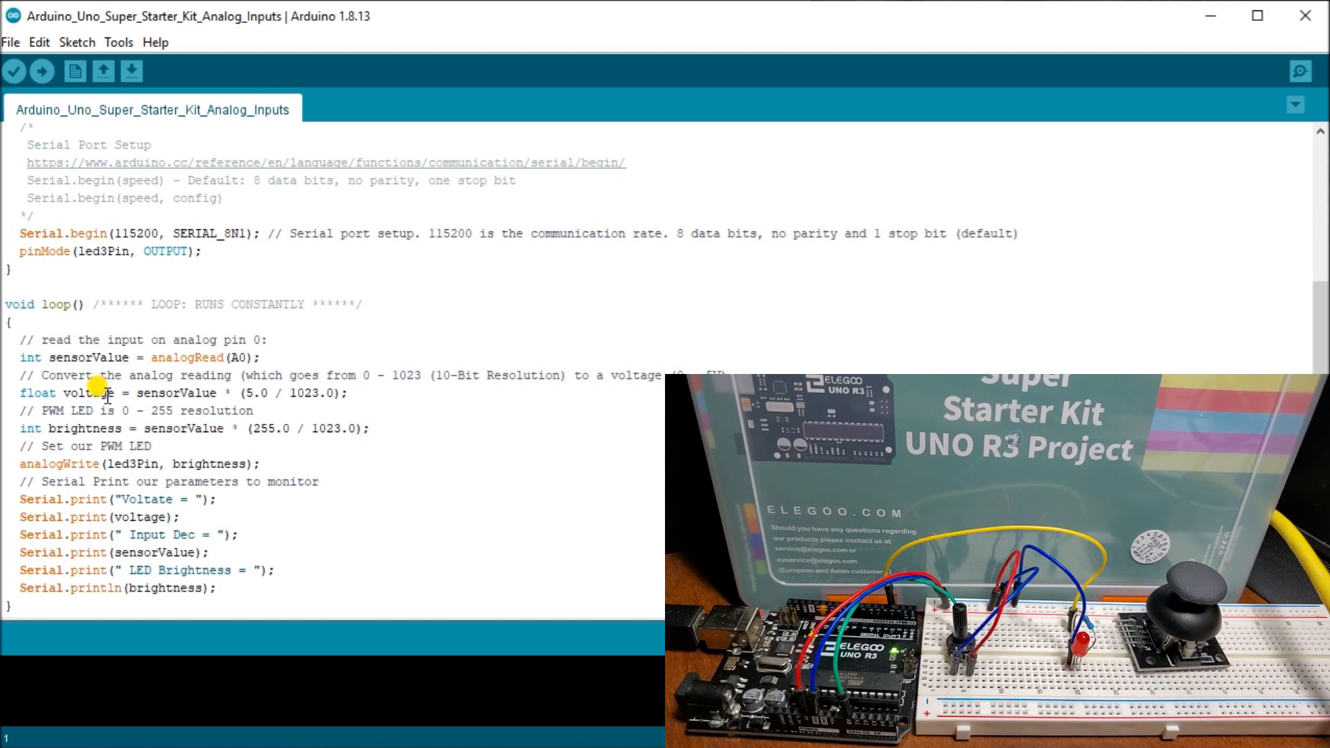
mouse_move(68, 412)
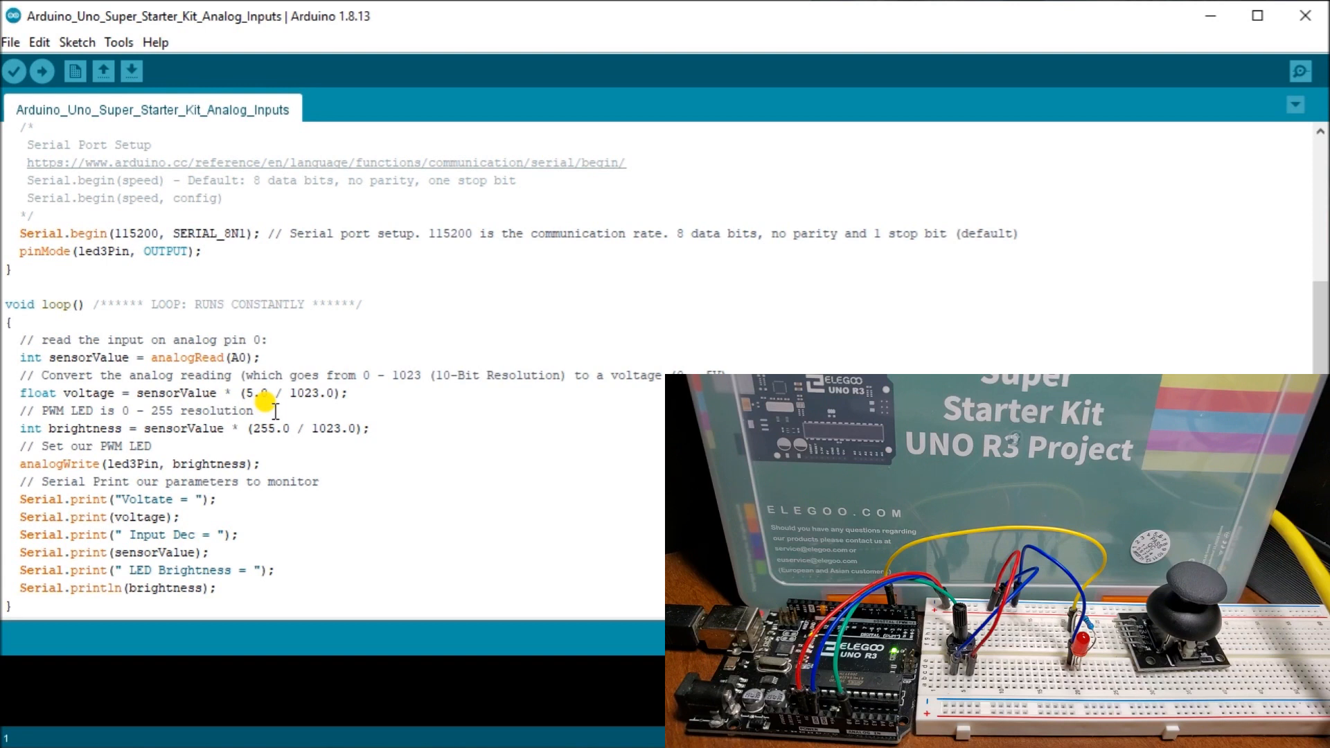
mouse_move(43, 420)
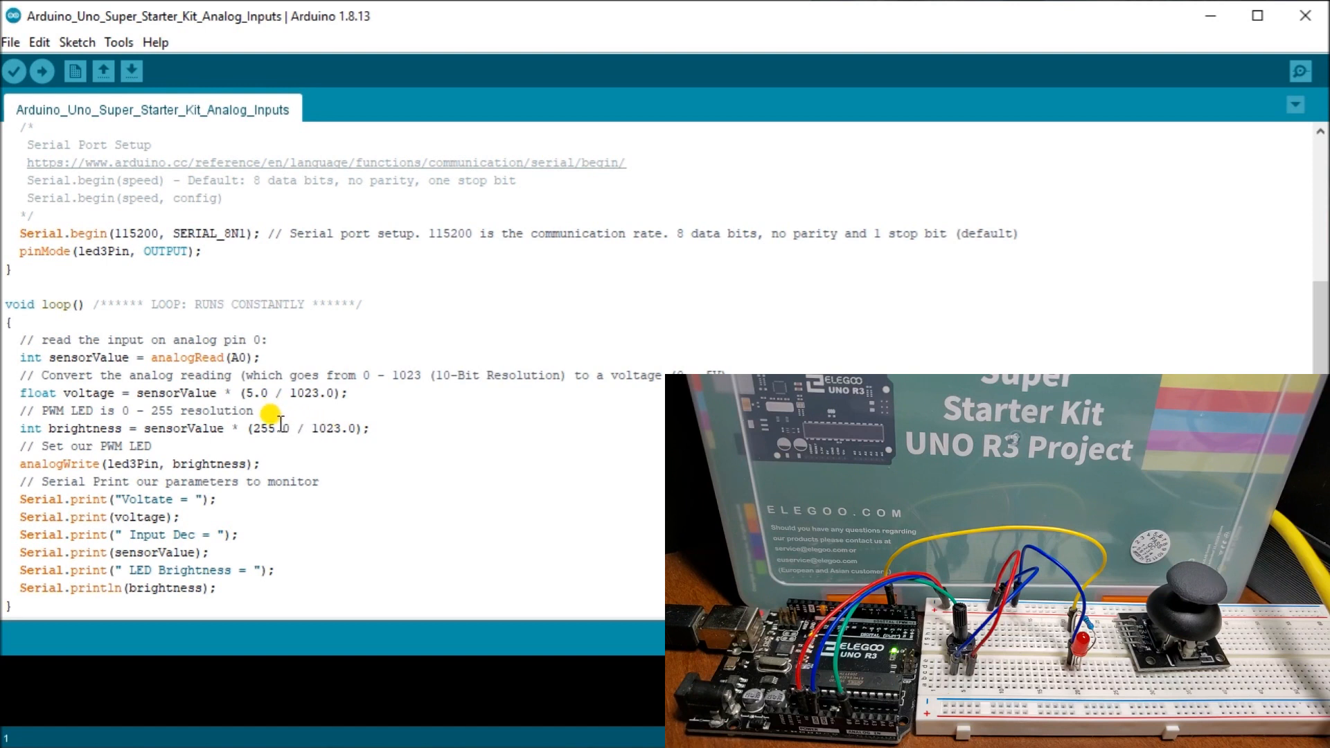
mouse_move(348, 420)
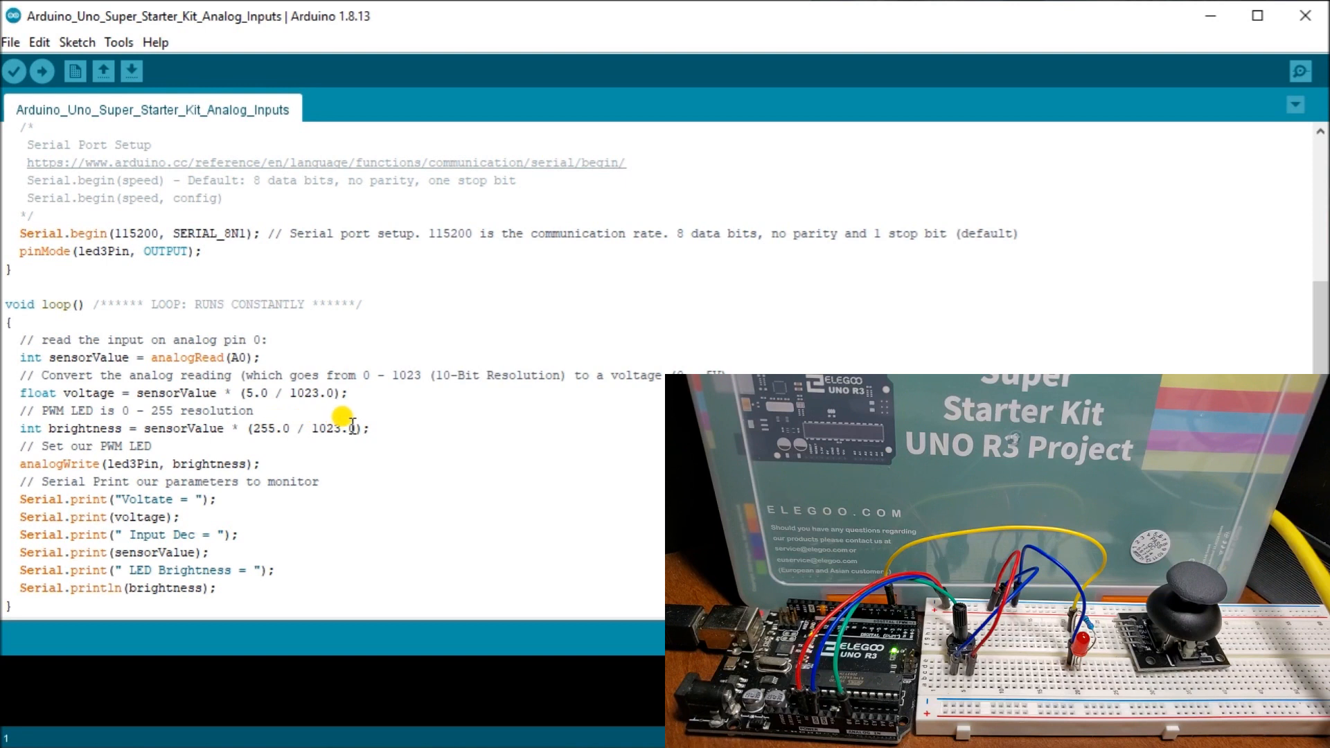
mouse_move(327, 413)
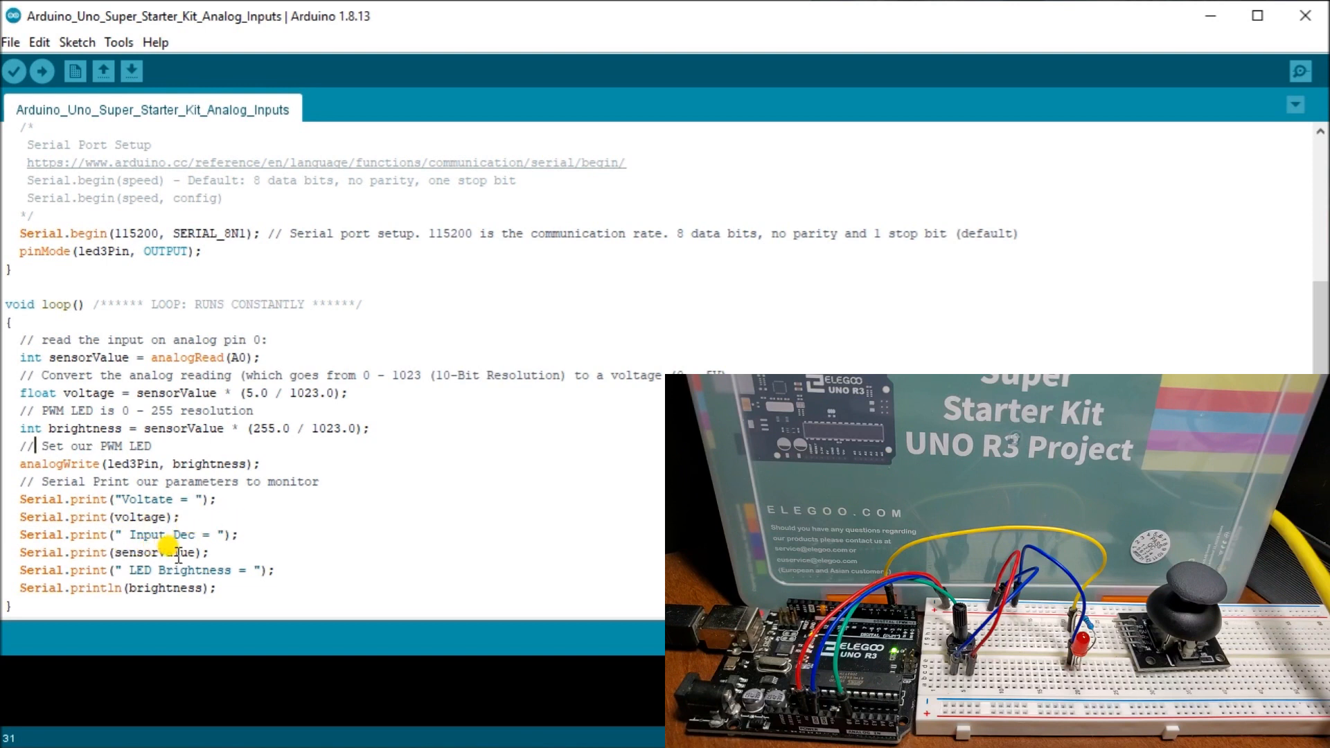
mouse_move(111, 553)
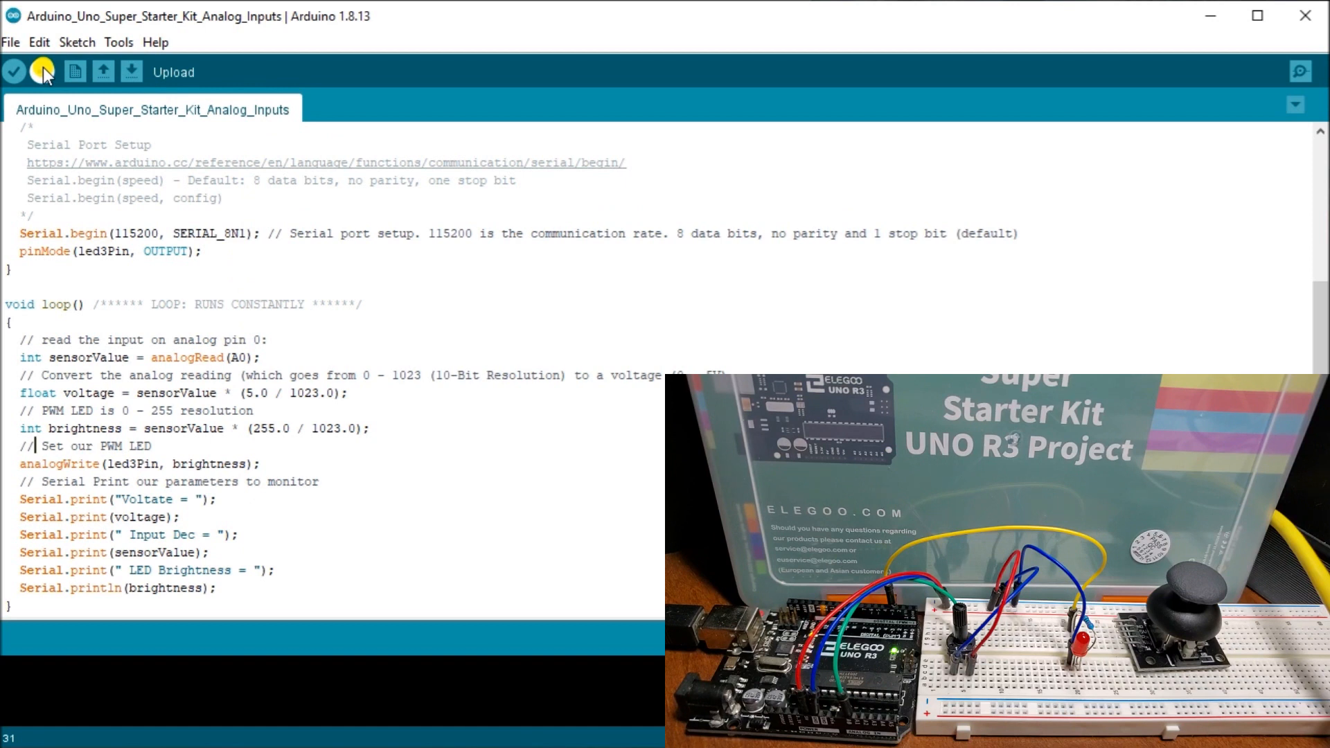
Step: Upload the sketch to the Uno and bring up the serial output
left_click(41, 71)
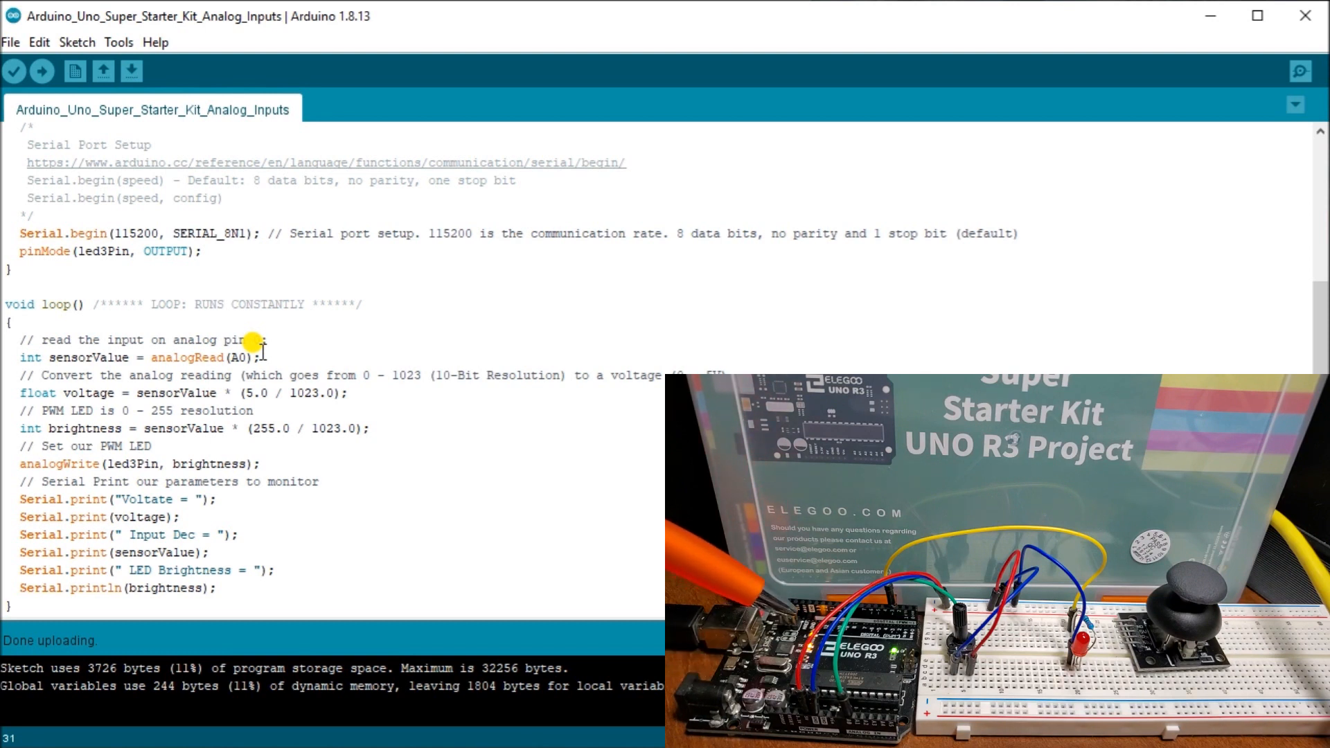
mouse_move(1155, 161)
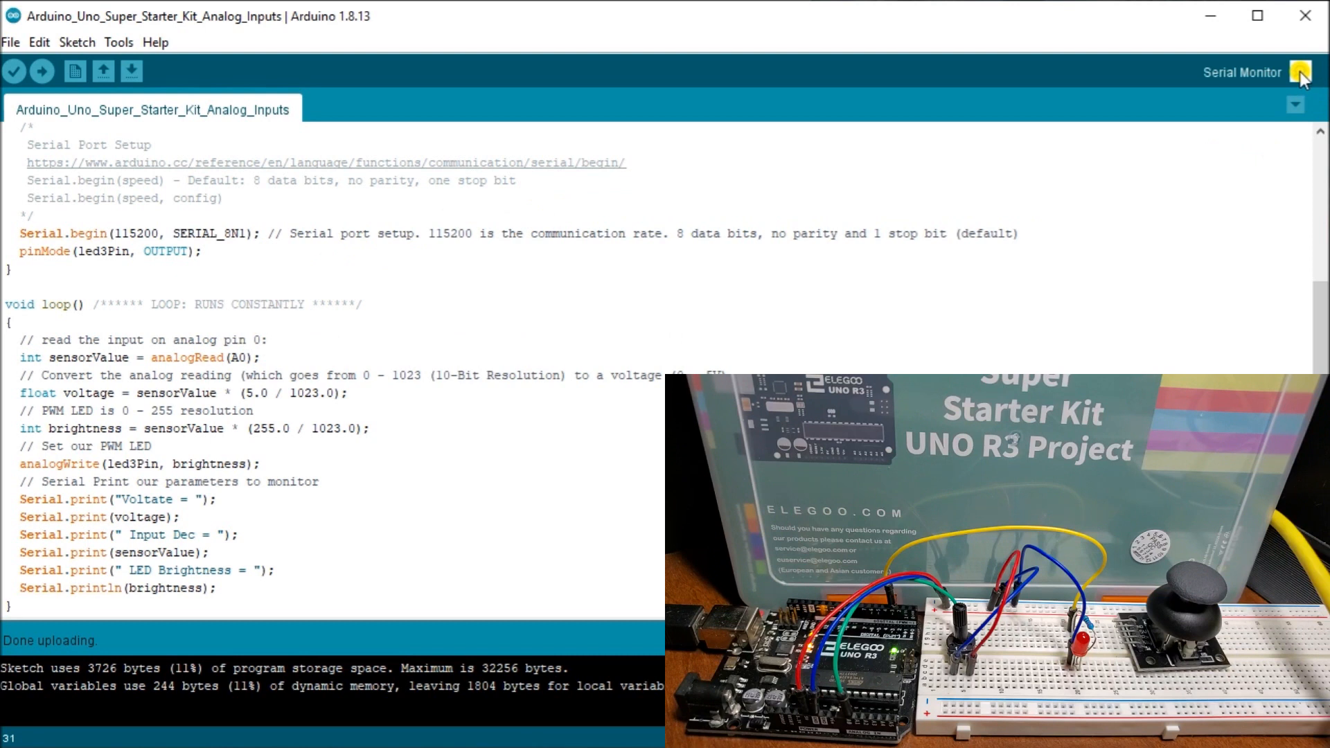
left_click(1301, 72)
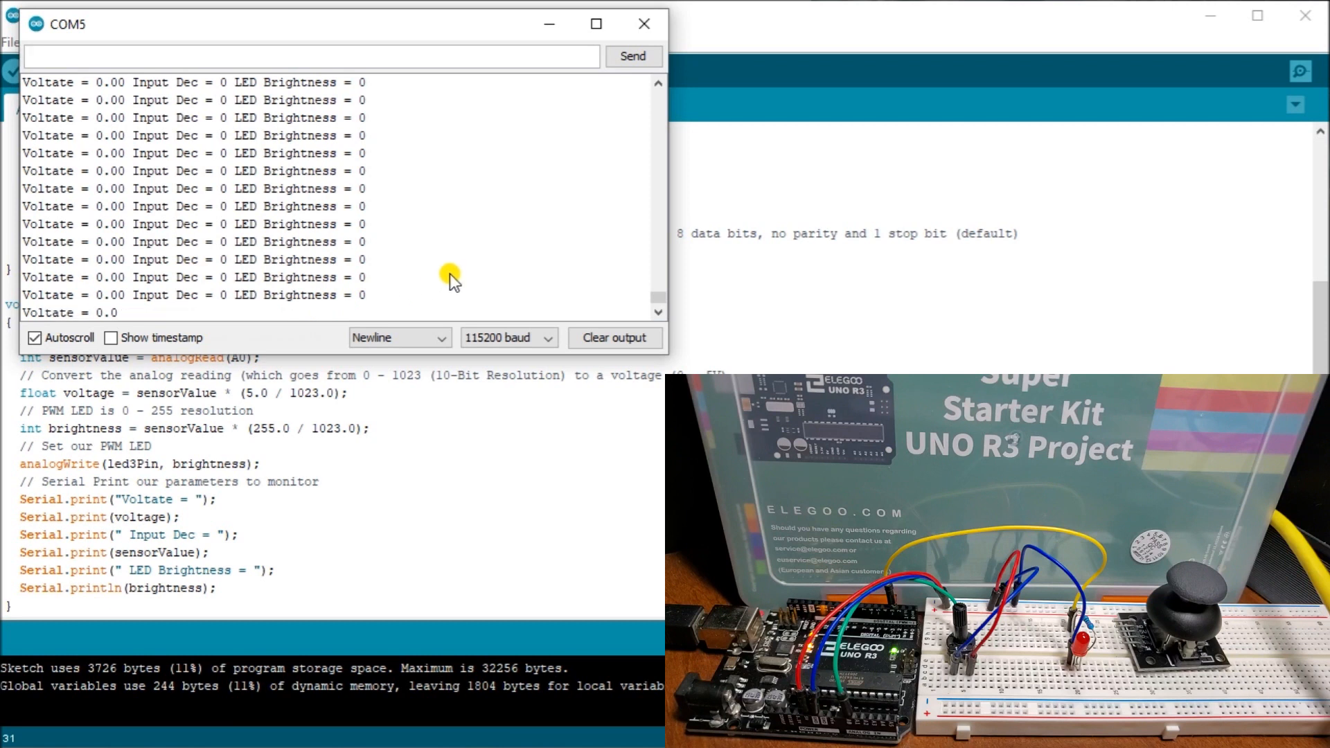
Step: Show the COM5 Serial Monitor streaming Voltage, Input Dec and LED Brightness lines
left_click(312, 55)
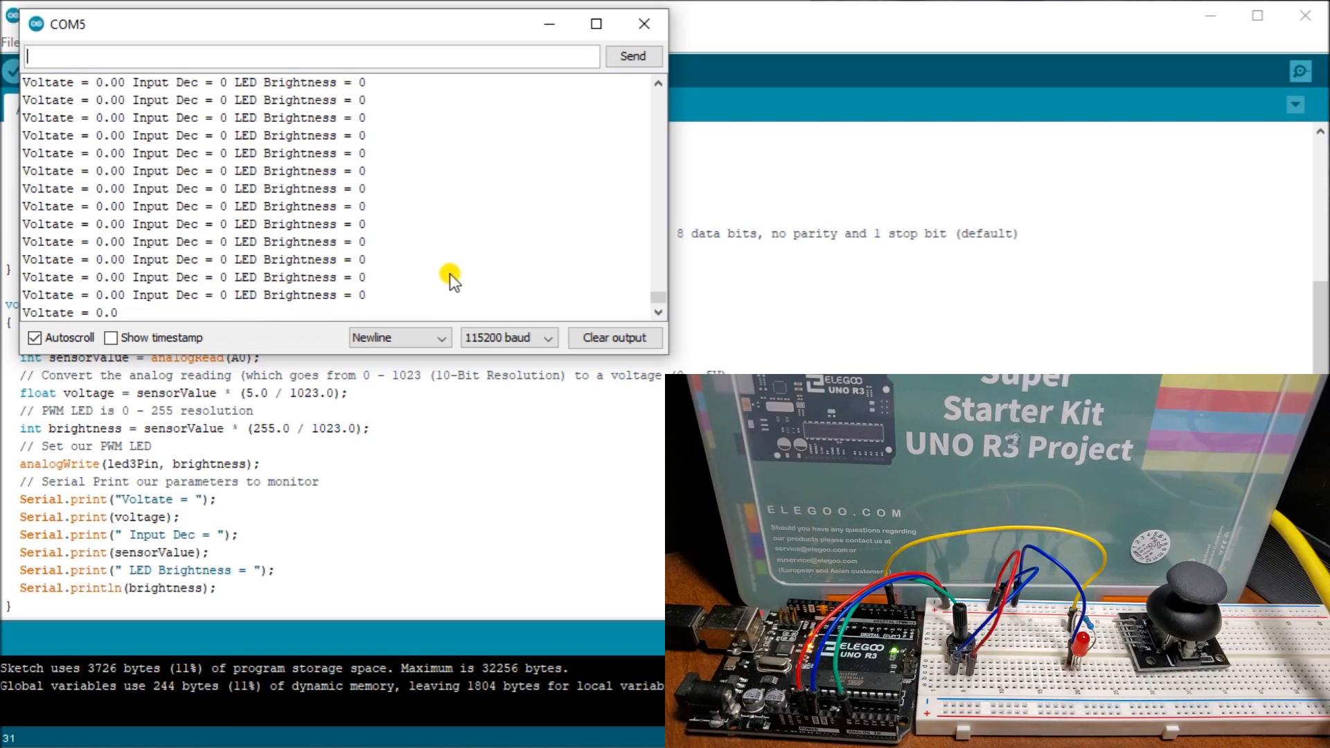